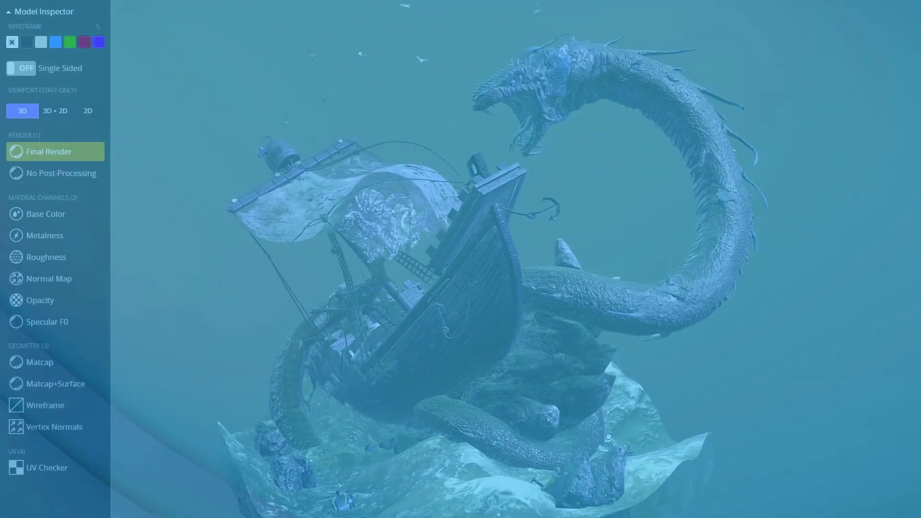
Step: Leave the Model Inspector and browse Sketchfab's paid models, such as Forest Animal: Fox
click(48, 151)
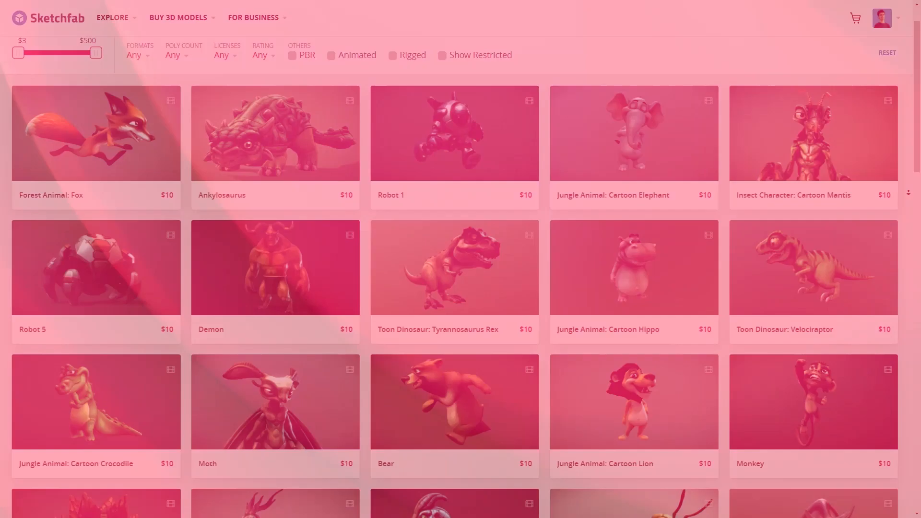
scroll(down, 3)
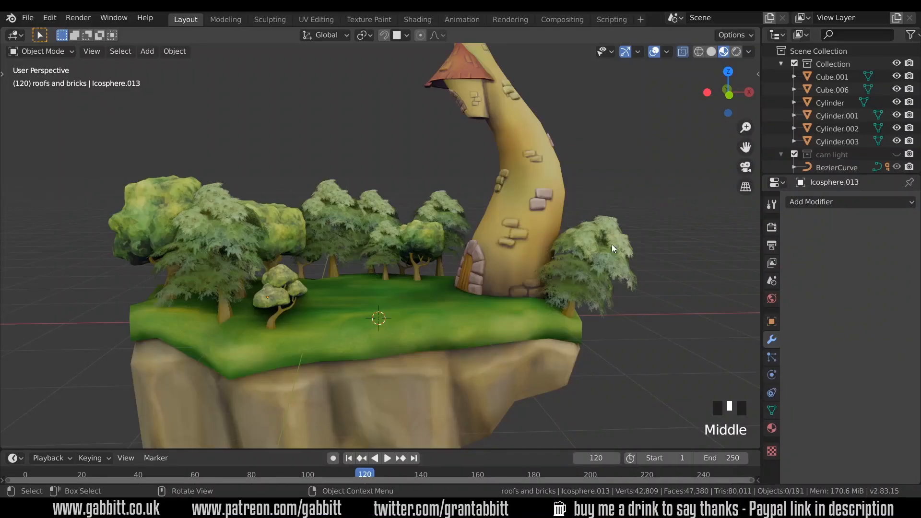
Step: In a new General scene, merge the default cube's vertices At Center into one vertex
click(614, 244)
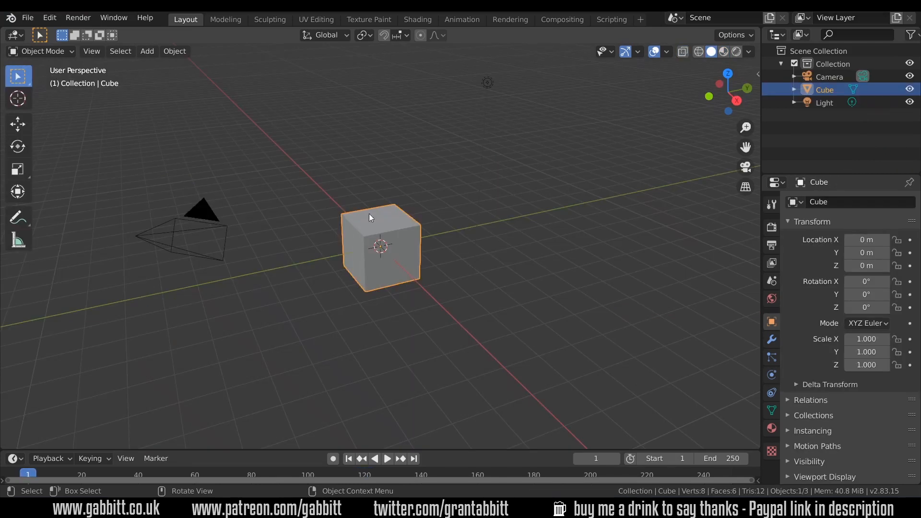
mouse_move(404, 245)
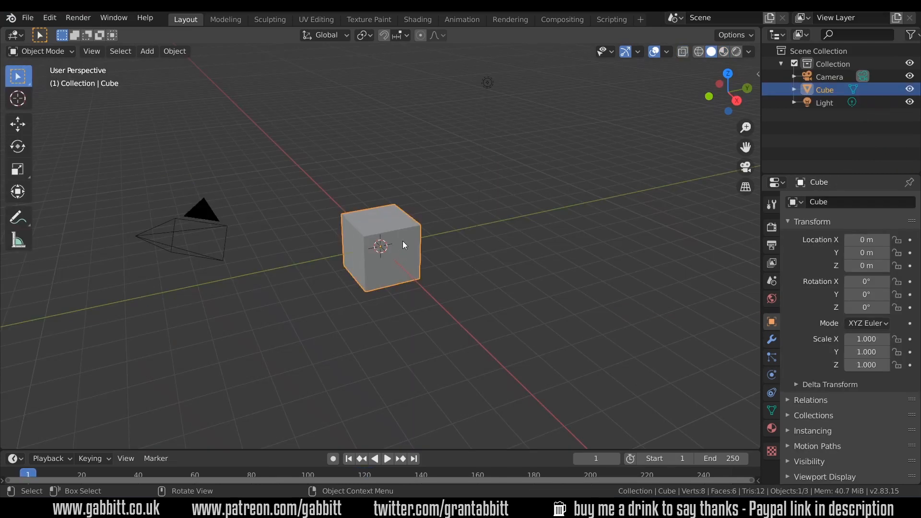
key(Tab)
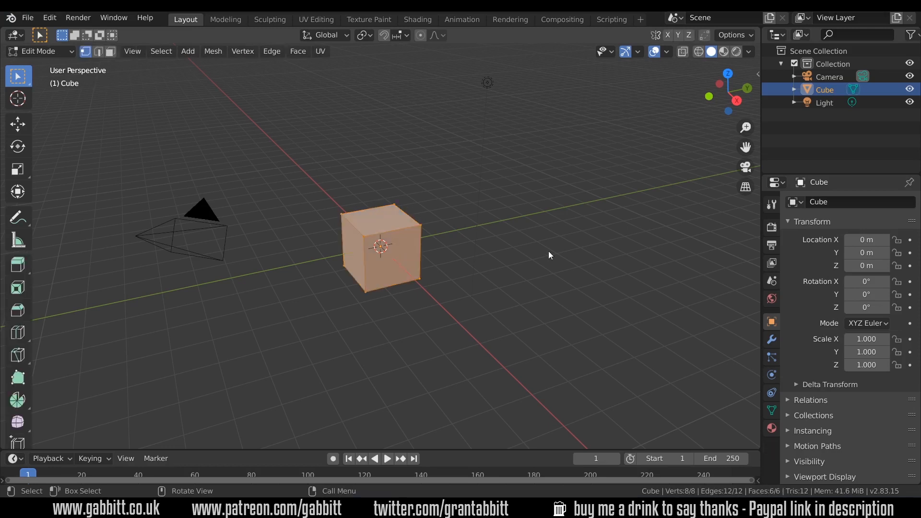
mouse_move(397, 241)
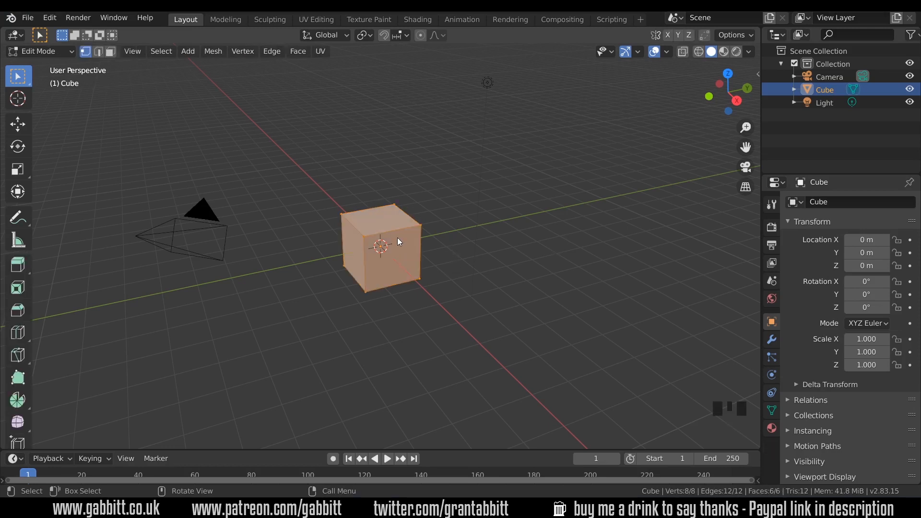
key(m)
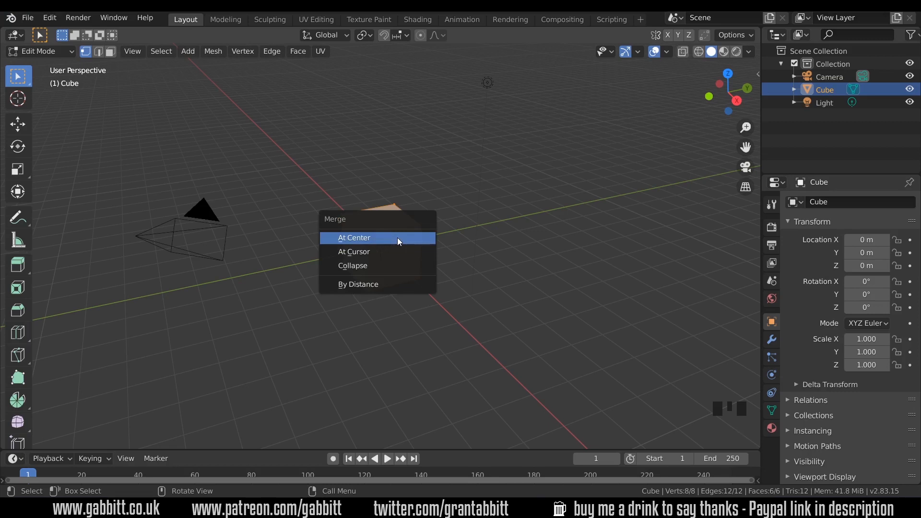
mouse_move(373, 241)
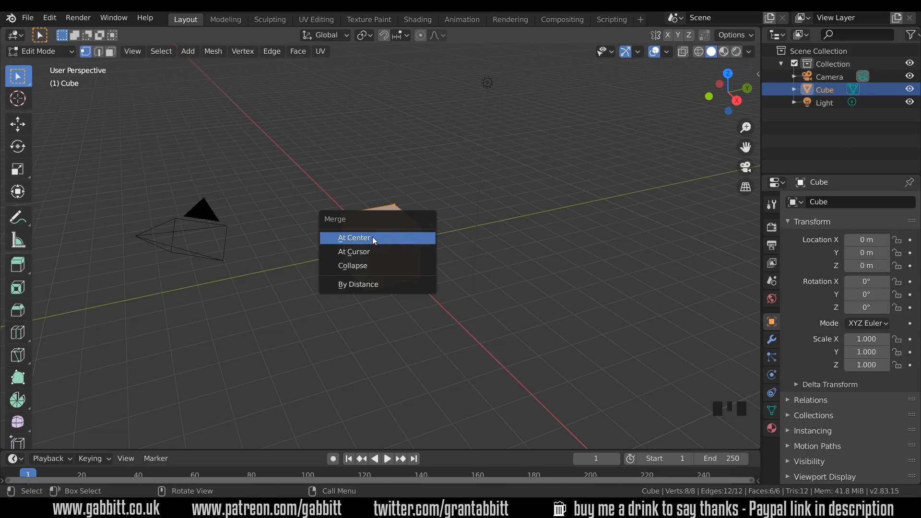
click(354, 237)
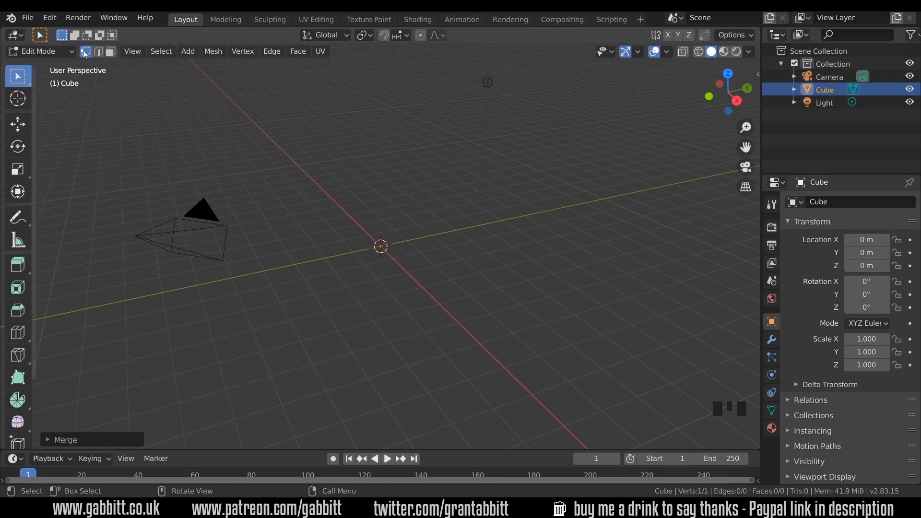
Step: Extrude the lone vertex into a twelve-vertex trunk skeleton forking into two limbs
key(g)
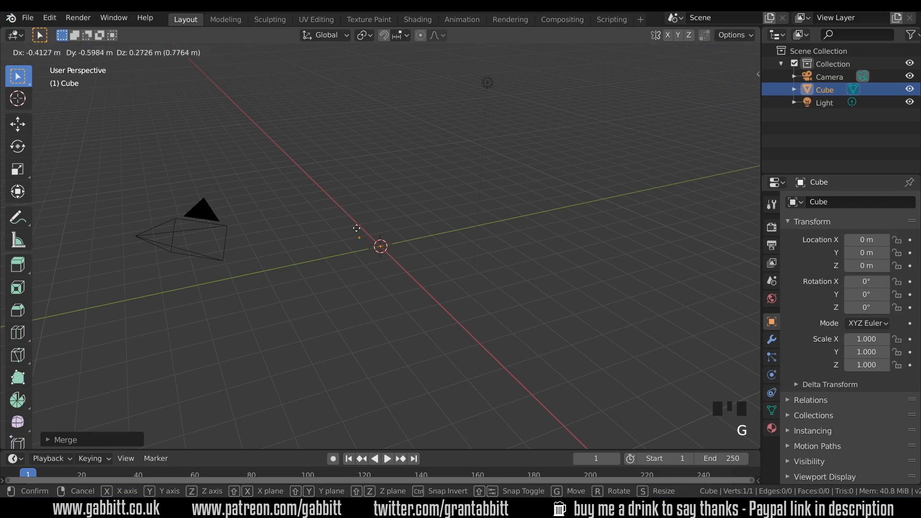
key(Tab)
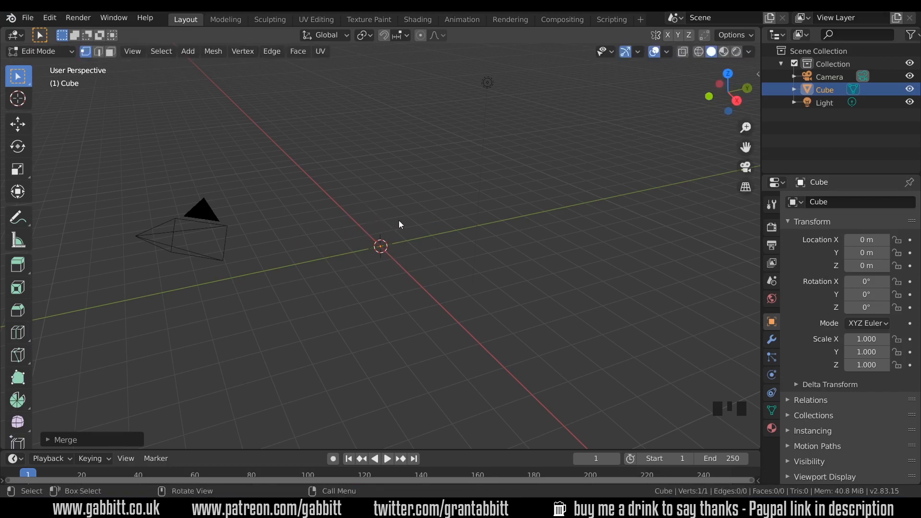
key(e)
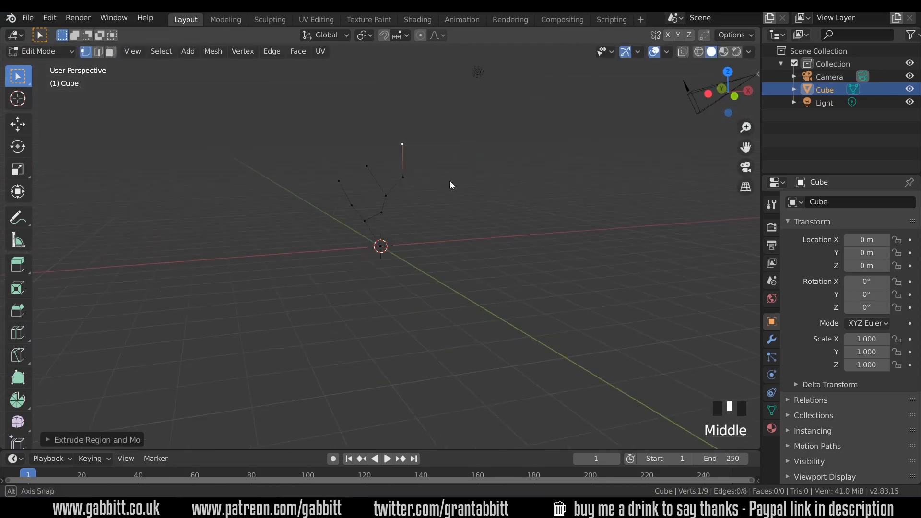
key(e)
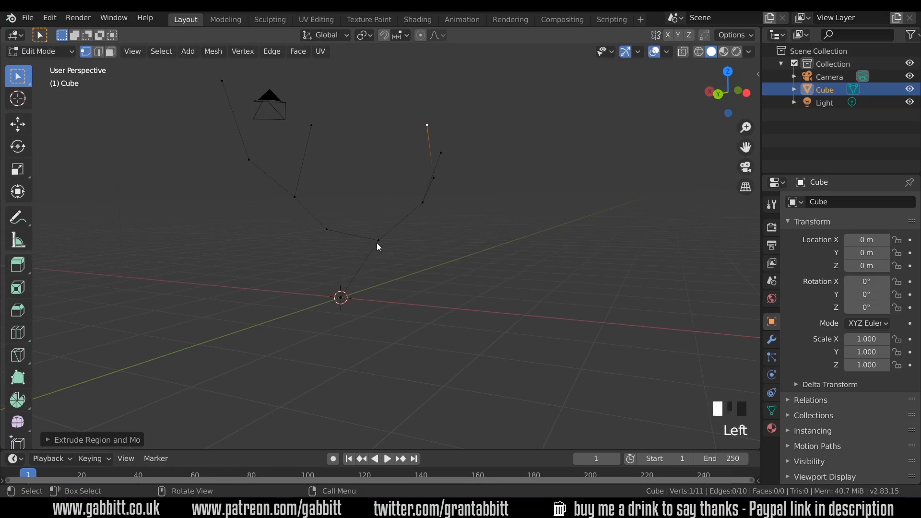
right_click(378, 247)
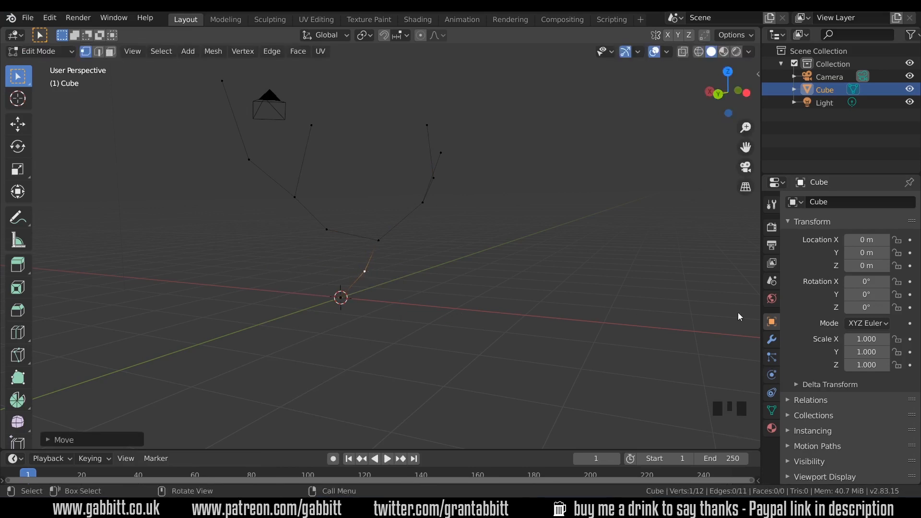
Step: Add a Skin modifier, slim all branches, thicken the trunk base, and add subdivision smoothing
click(771, 340)
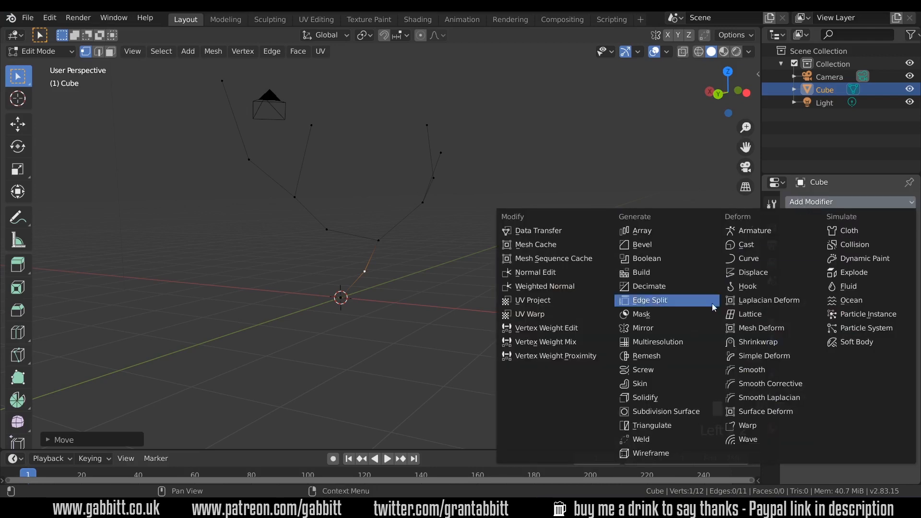
click(639, 383)
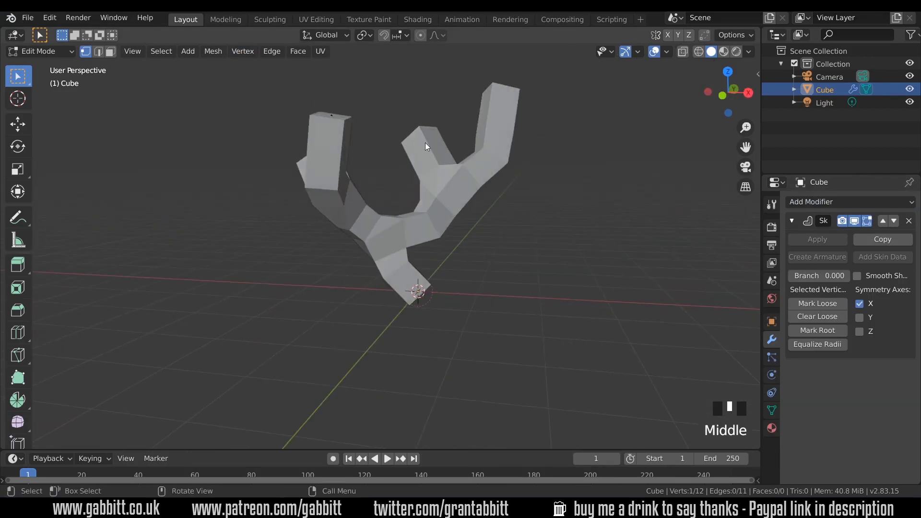
key(a)
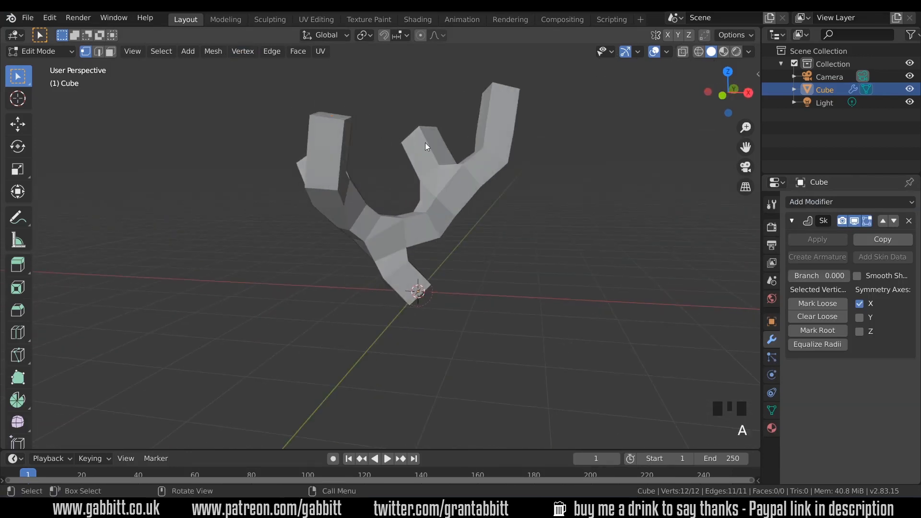
key(ctrl+a)
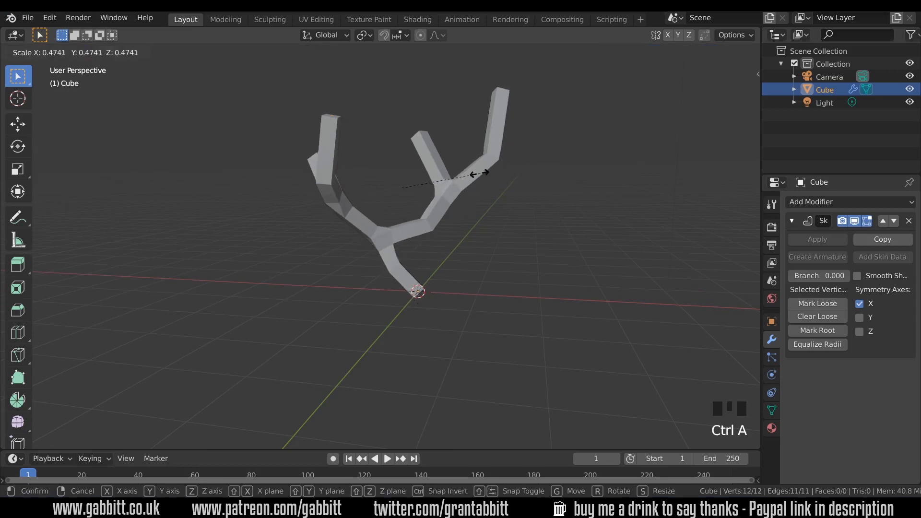
mouse_move(453, 174)
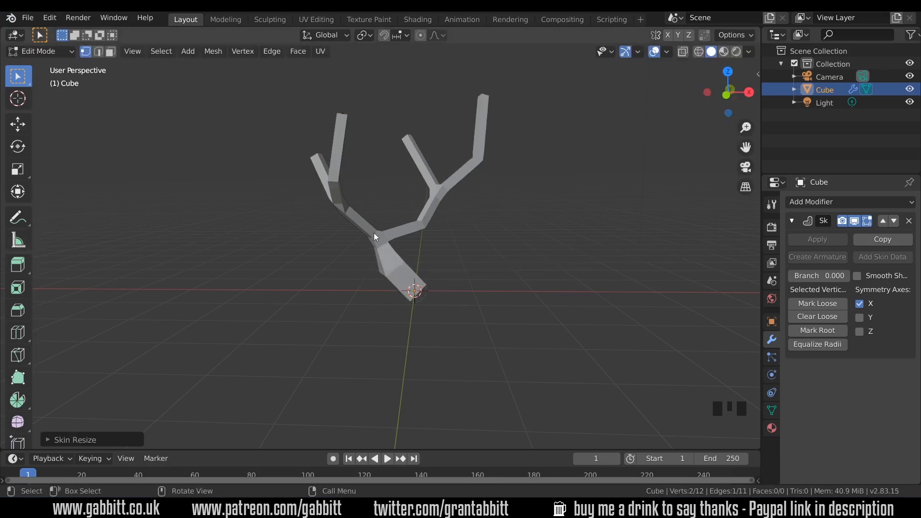
key(ctrl+a)
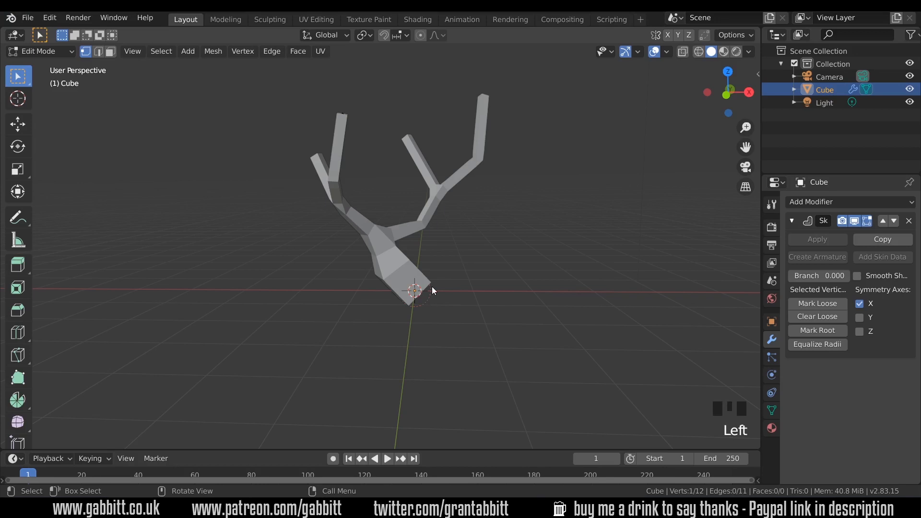
key(E)
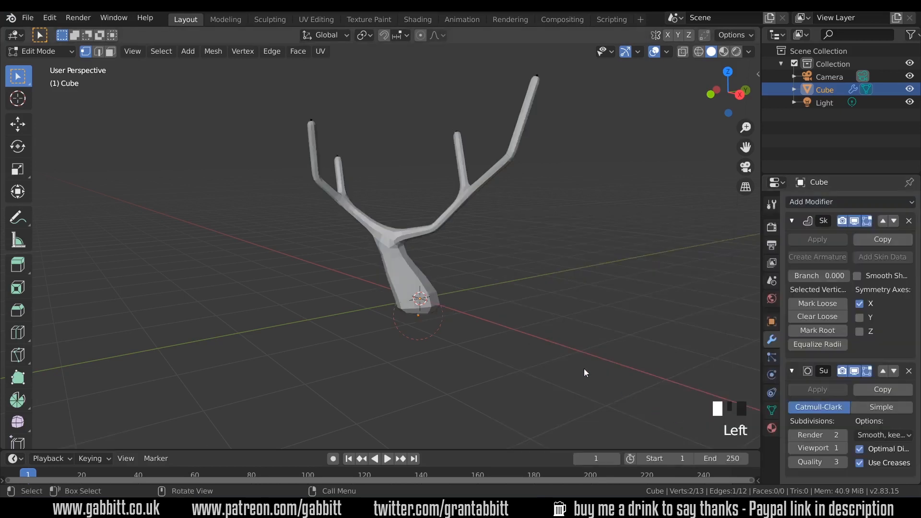
Step: Select the right branch tips and extrude extra small twigs from each limb
scroll(up, 3)
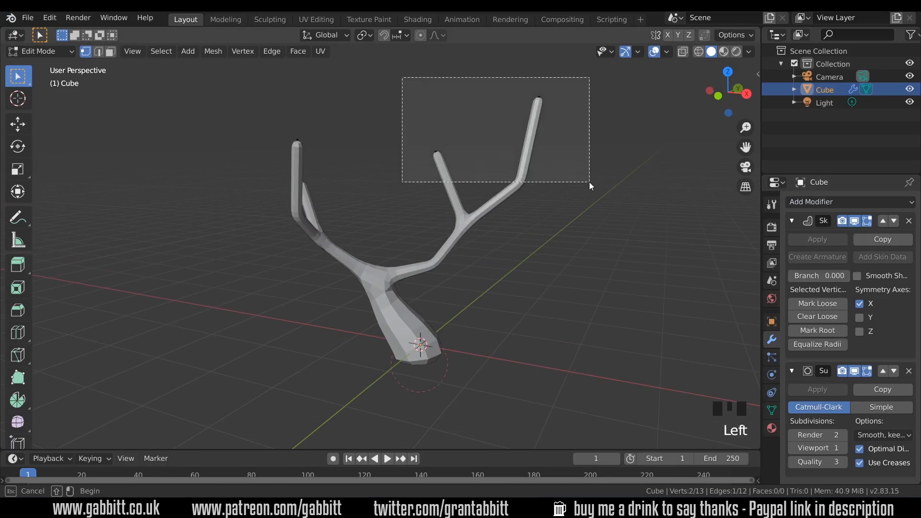
key(ctrl+a)
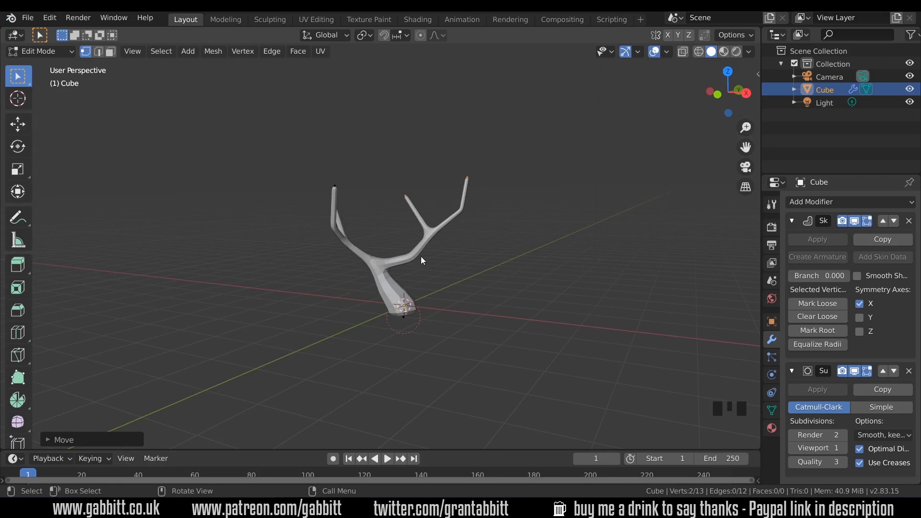
key(g)
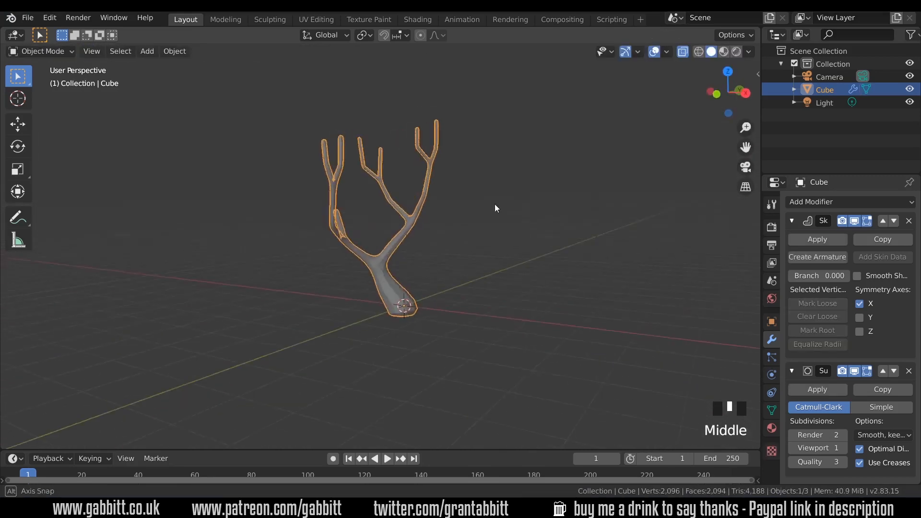
Step: Extrude one more small tine from the antler's lower limb
scroll(up, 3)
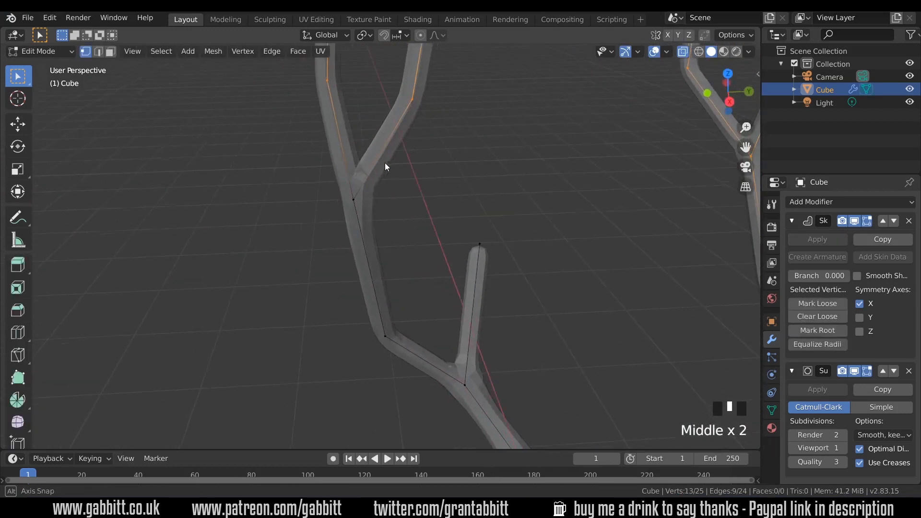
key(g)
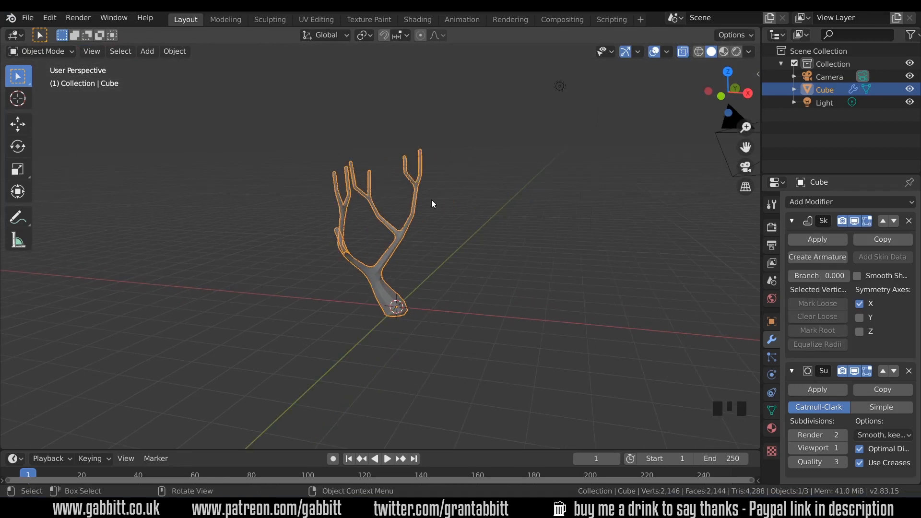
mouse_move(413, 180)
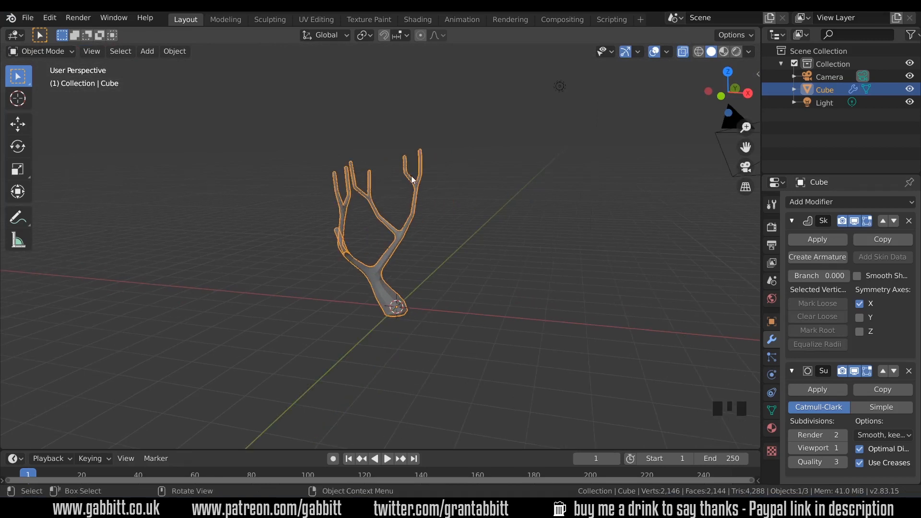
click(49, 18)
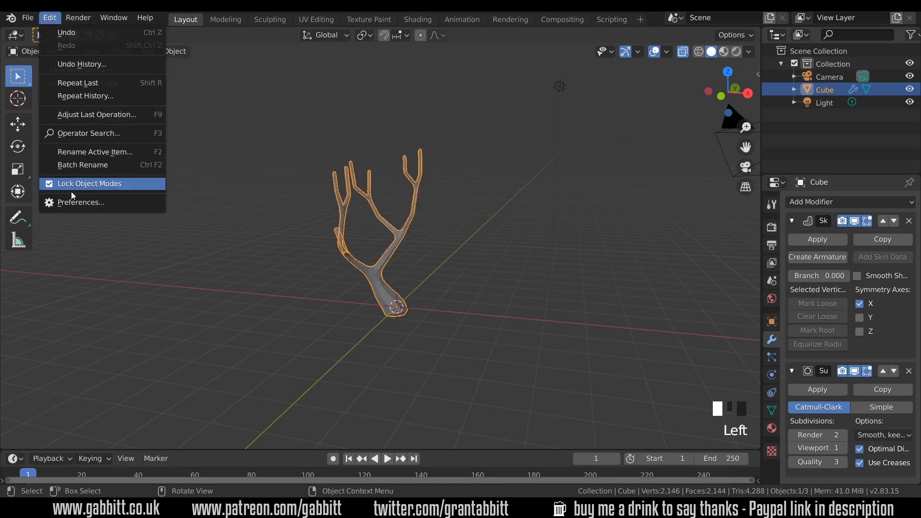
click(80, 202)
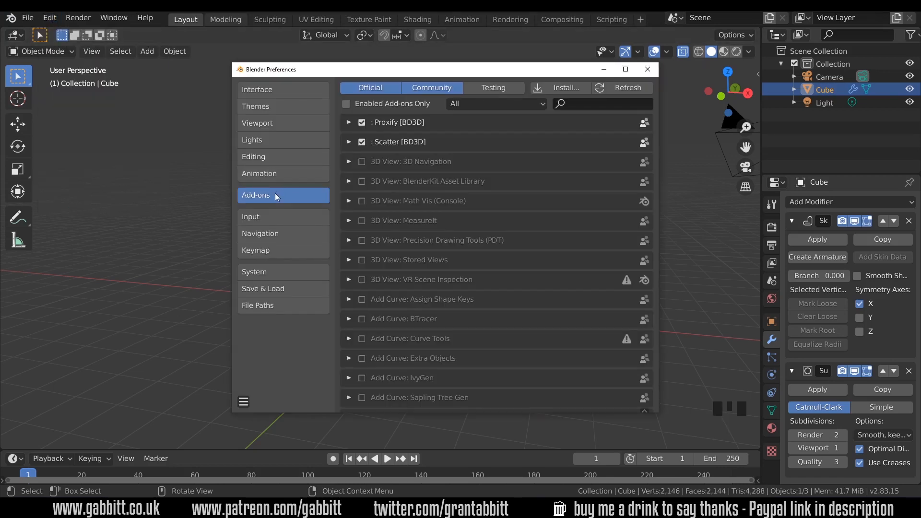
text(image)
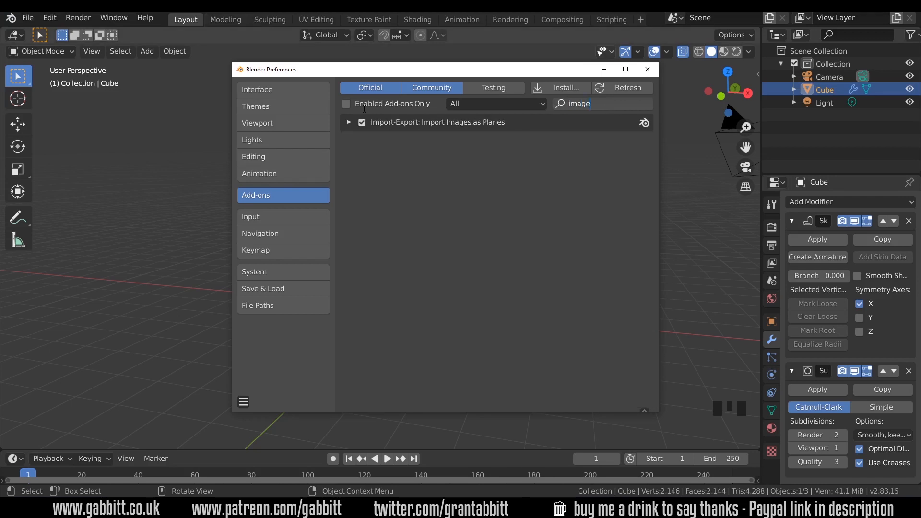
click(647, 68)
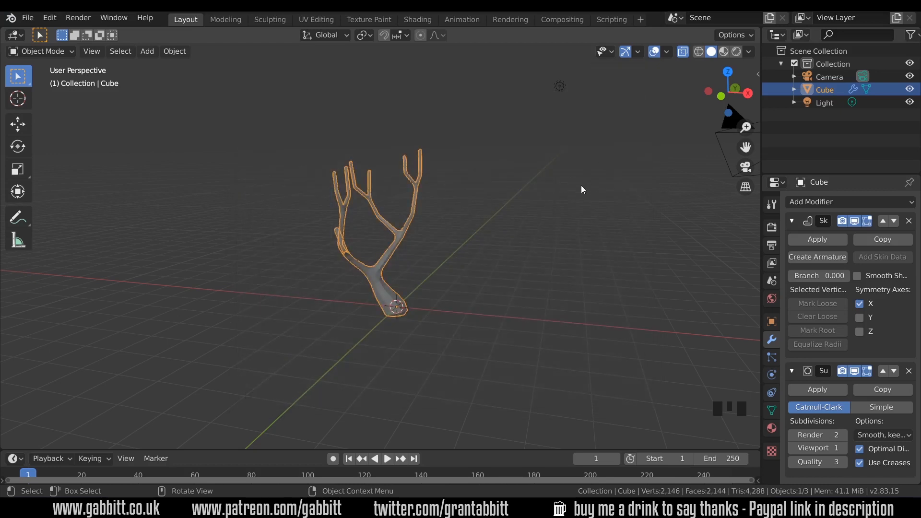
Step: Import 'tree branch green 1.png' from the textures folder as an image plane
key(shift+a)
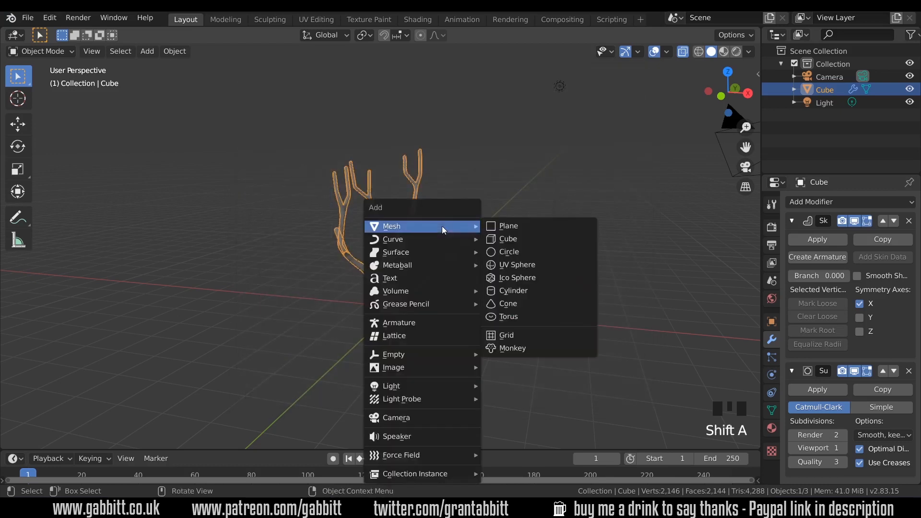
mouse_move(393, 367)
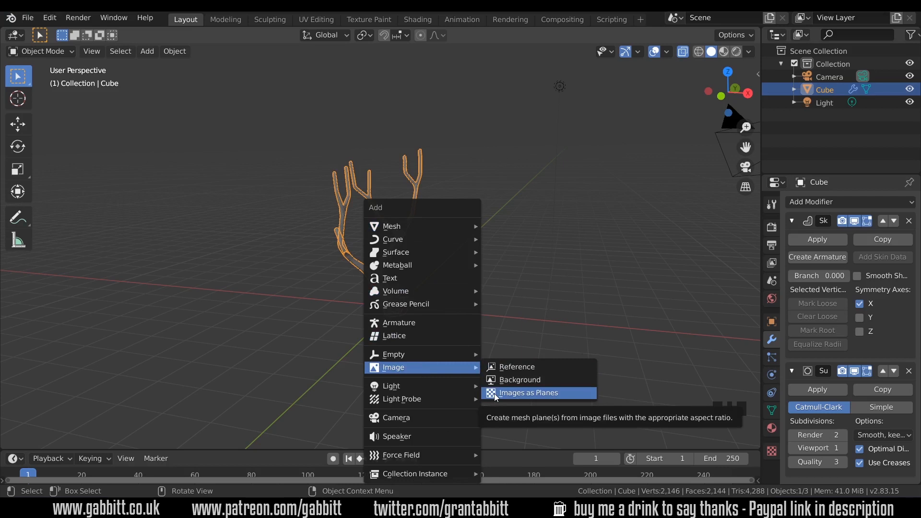
click(526, 393)
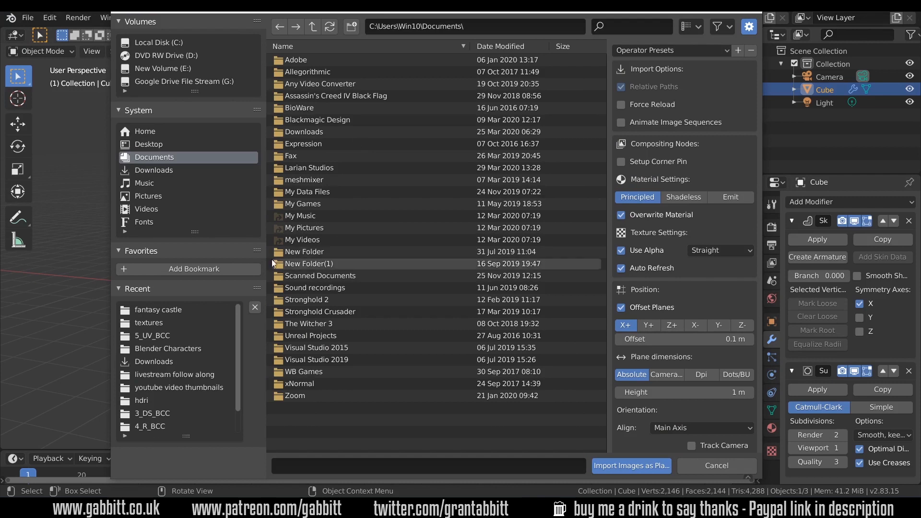
click(149, 322)
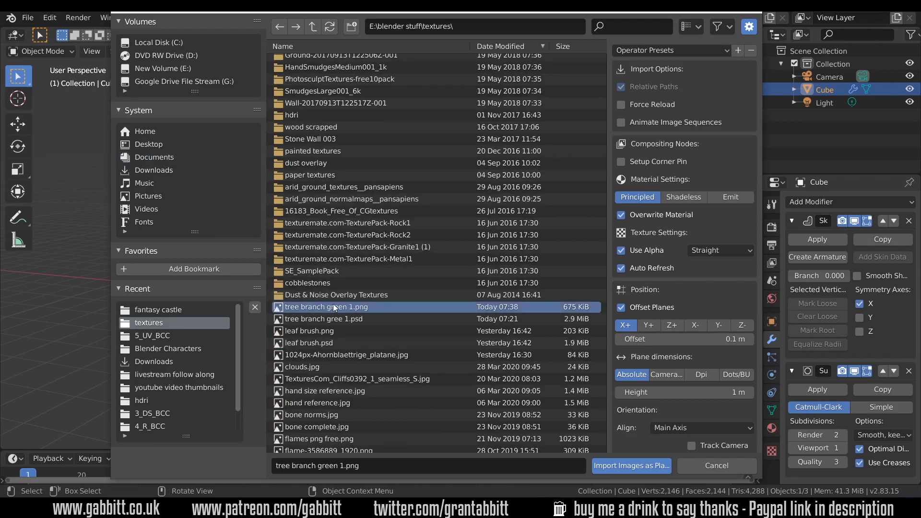
click(630, 465)
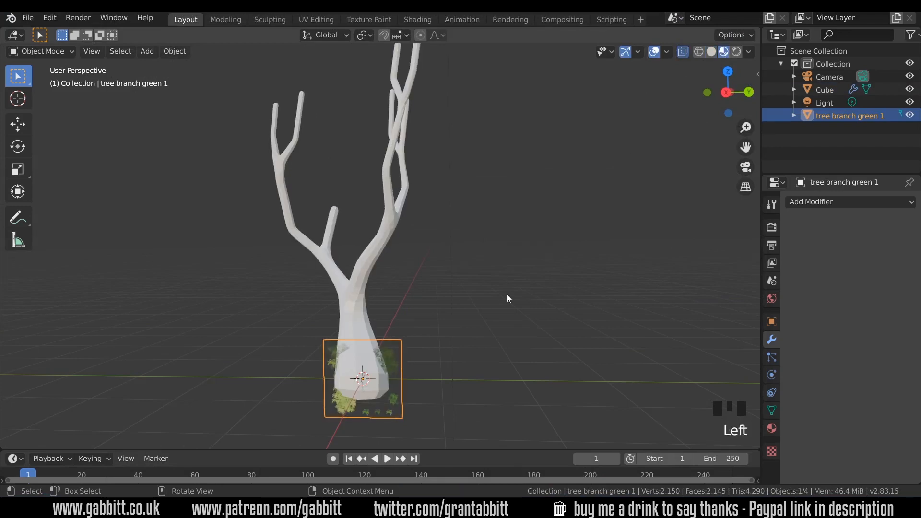
scroll(up, 3)
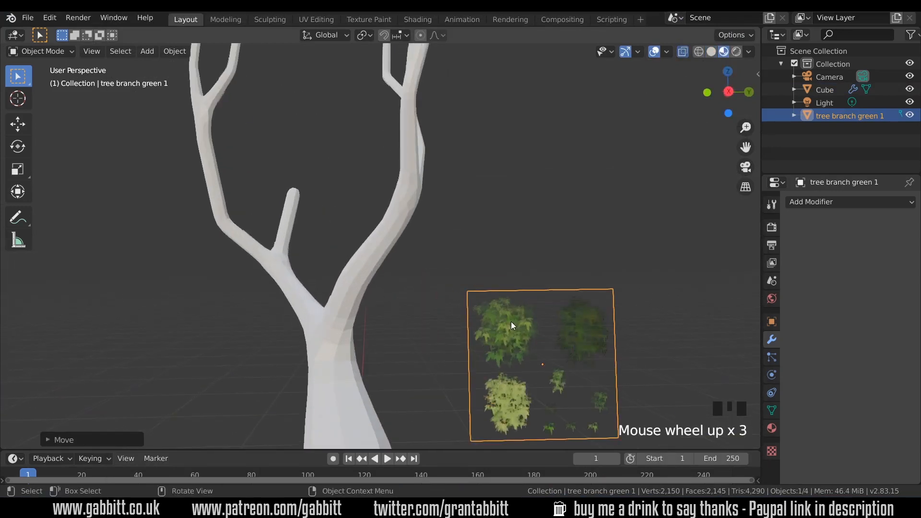
scroll(up, 3)
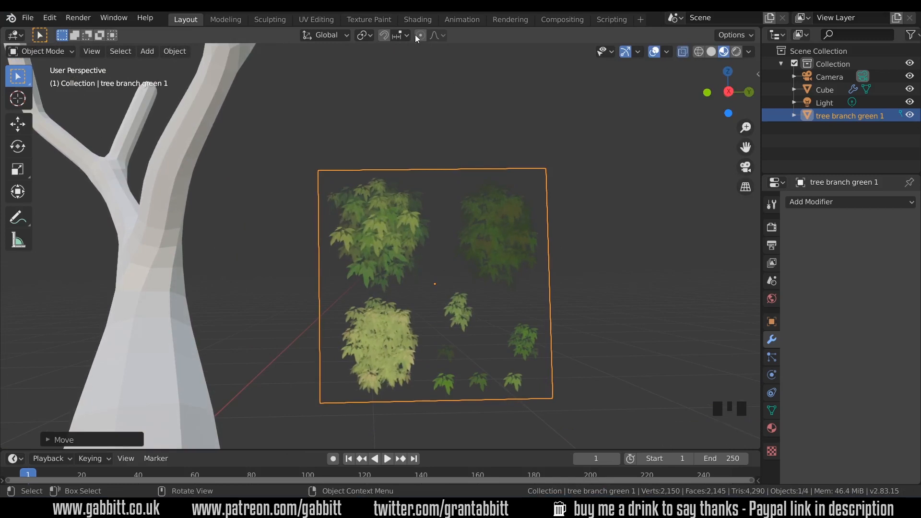
Step: In UV Editing, scale and move the plane's UVs onto the top-left leaf cluster
click(316, 19)
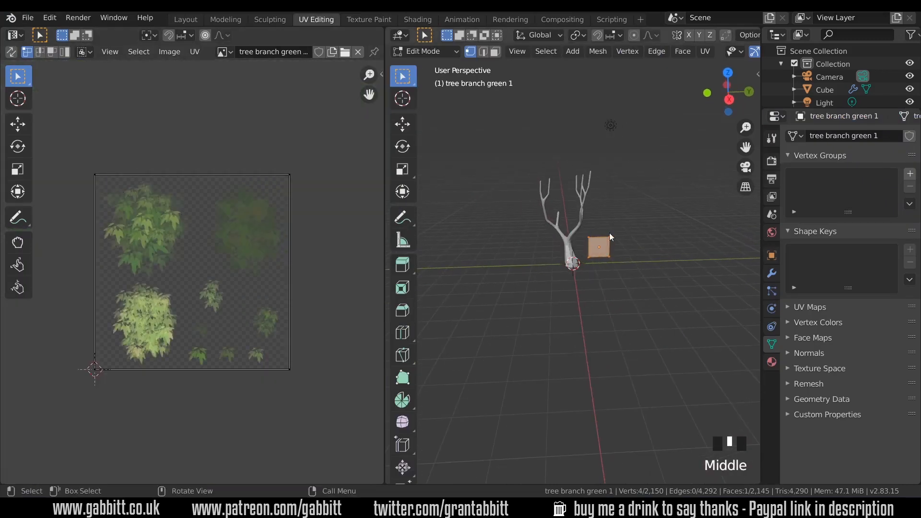
mouse_move(306, 416)
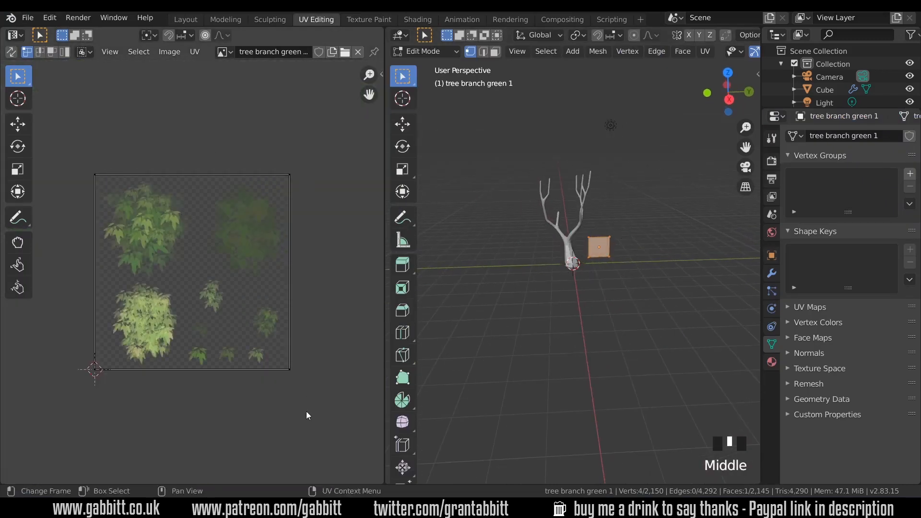
mouse_move(185, 292)
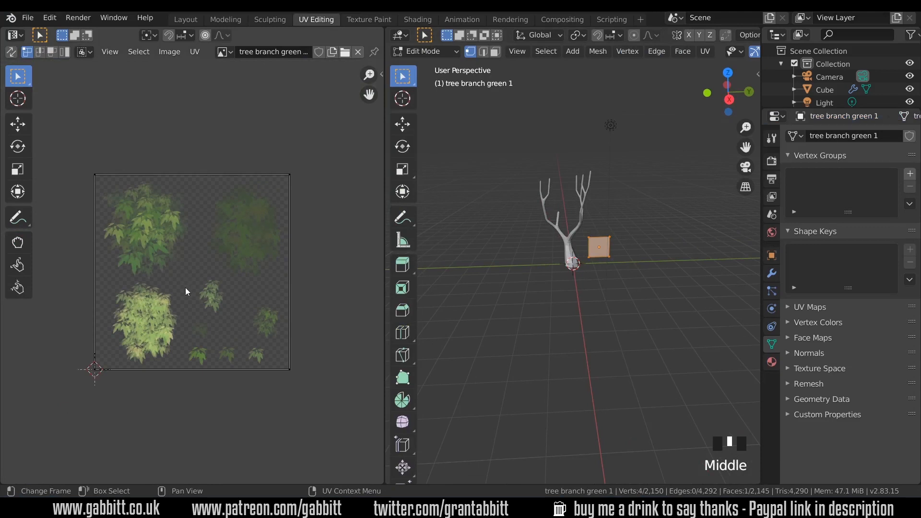
mouse_move(309, 222)
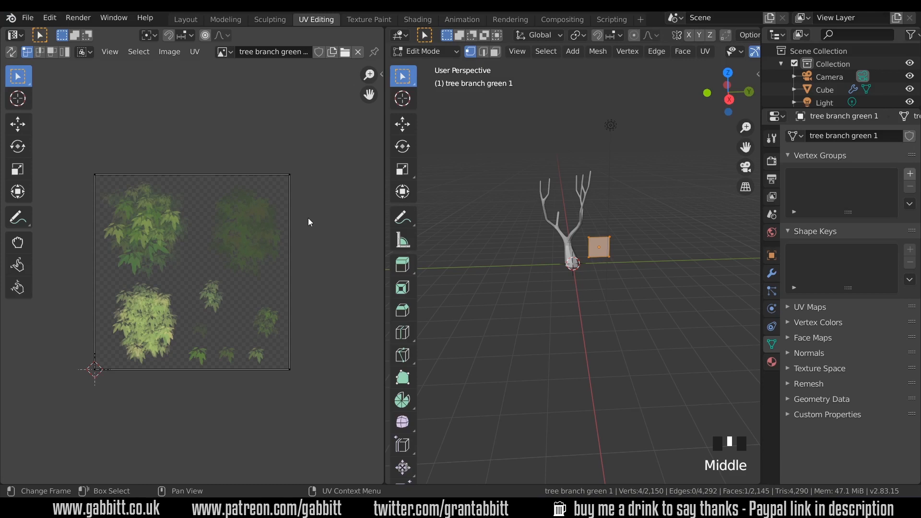
key(a)
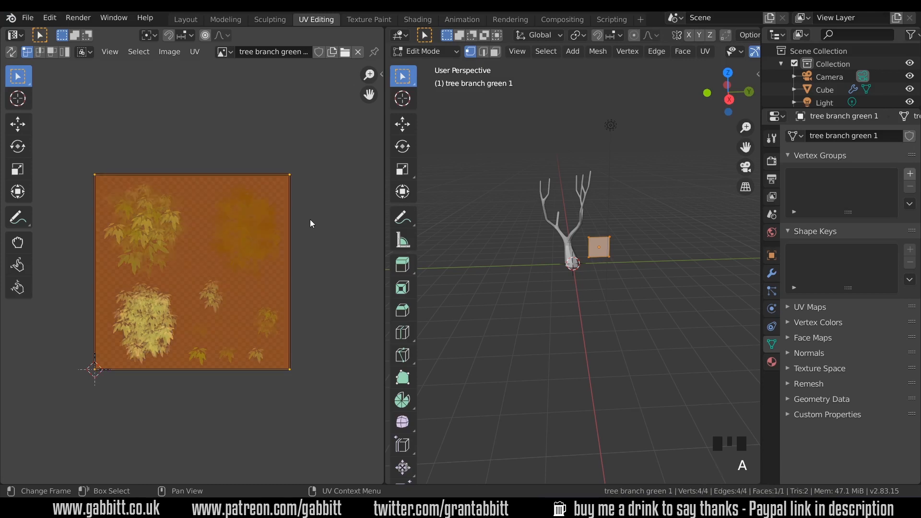
scroll(up, 3)
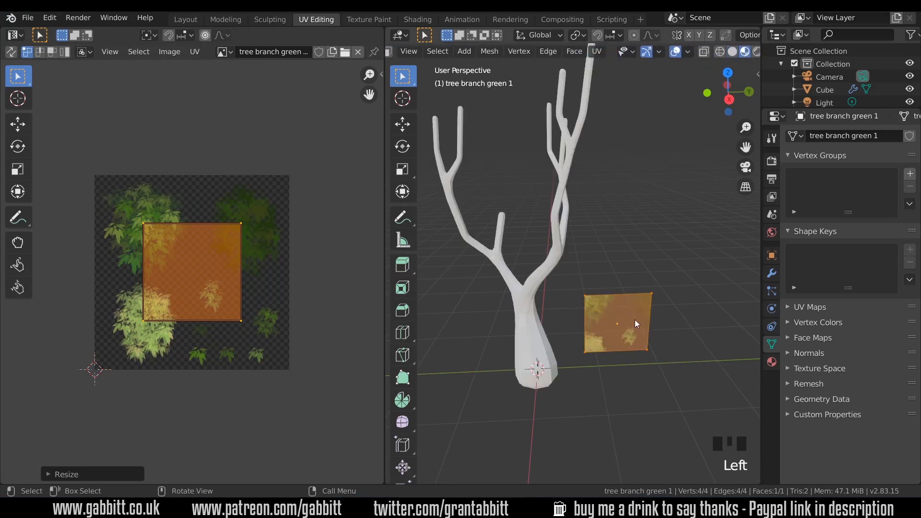
key(g)
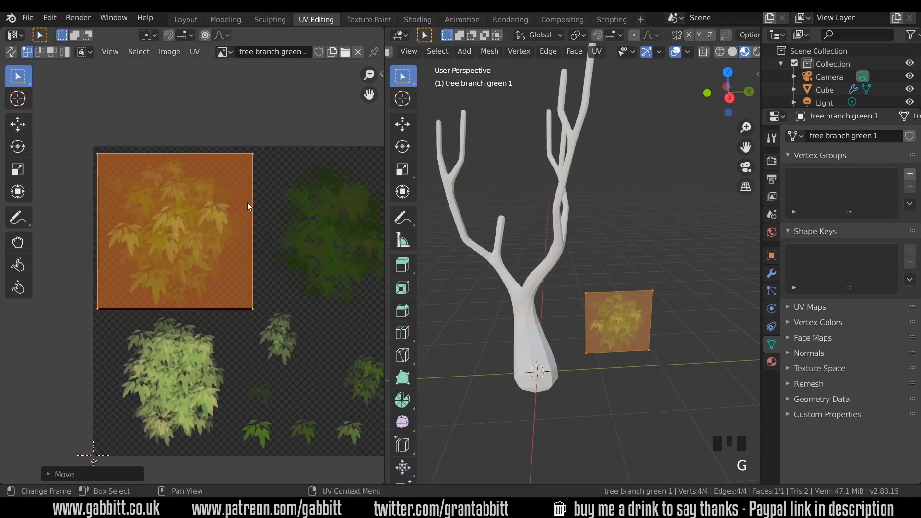
key(ctrl+z)
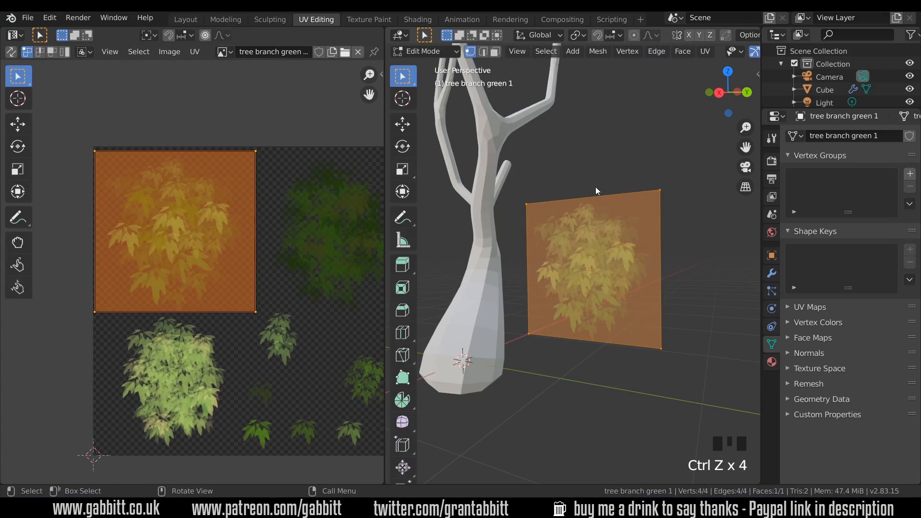
mouse_move(577, 312)
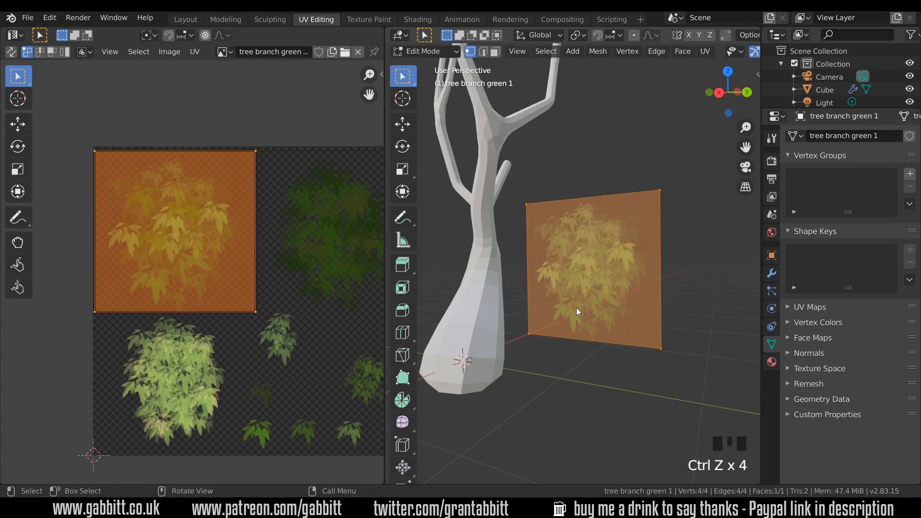
Step: Subdivide the leaf plane with 3 cuts into a 4×4 grid
right_click(577, 312)
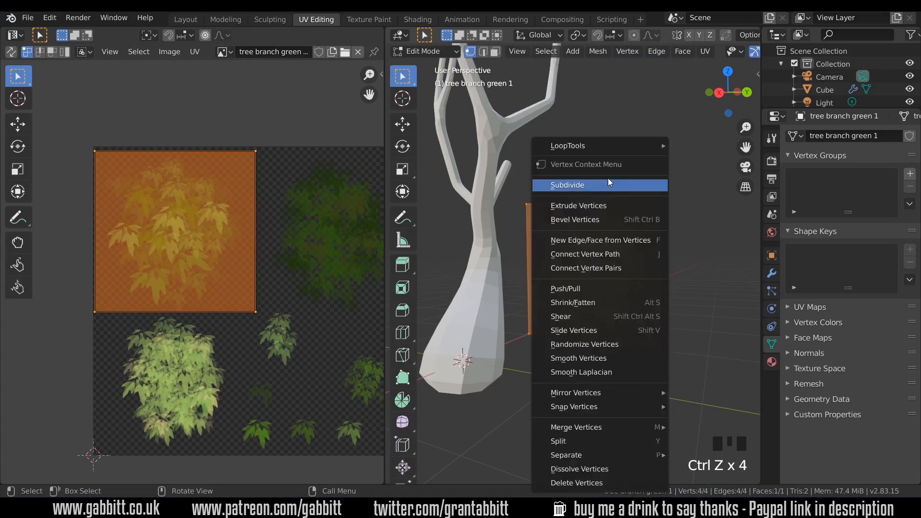
click(567, 184)
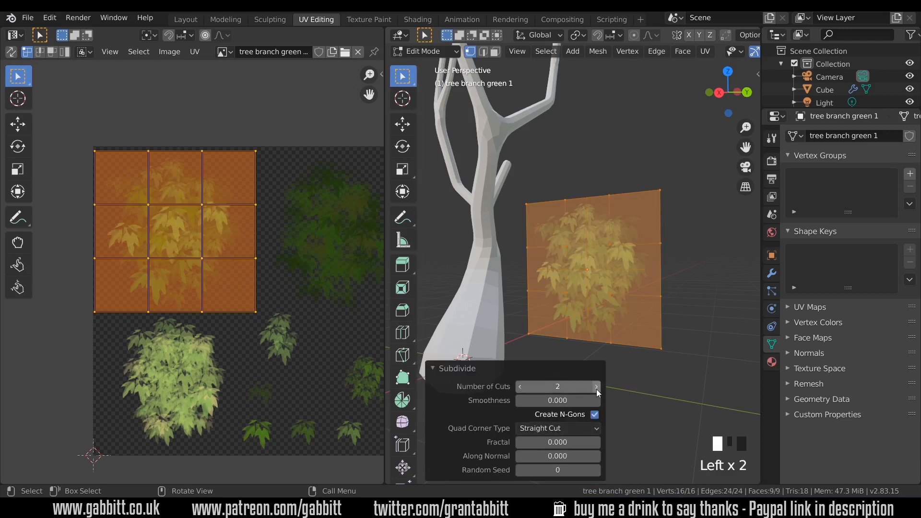
click(597, 386)
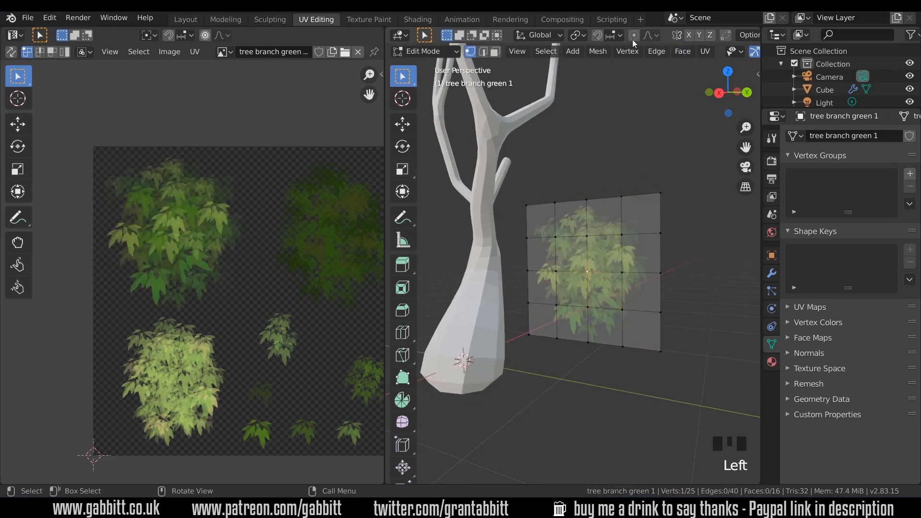
Step: Proportionally move the centre vertex along X to curve the leaves, then leave Edit Mode
key(g)
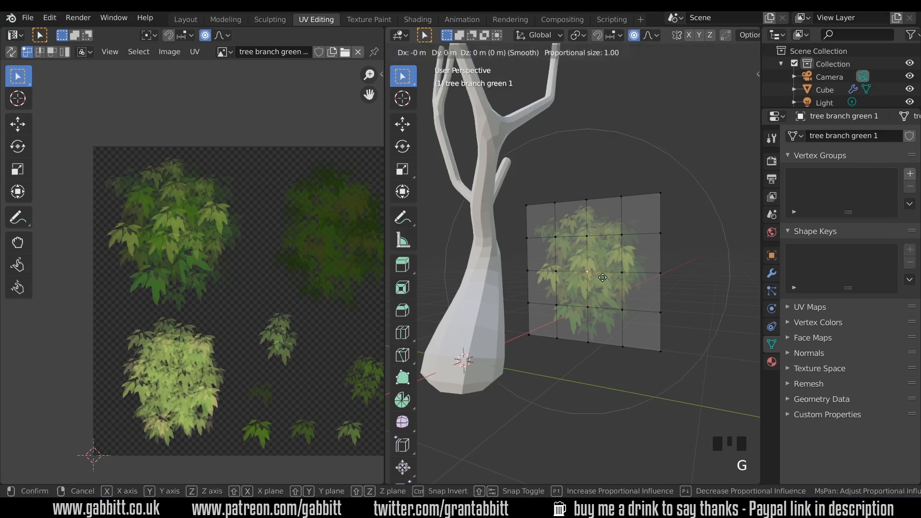
key(x)
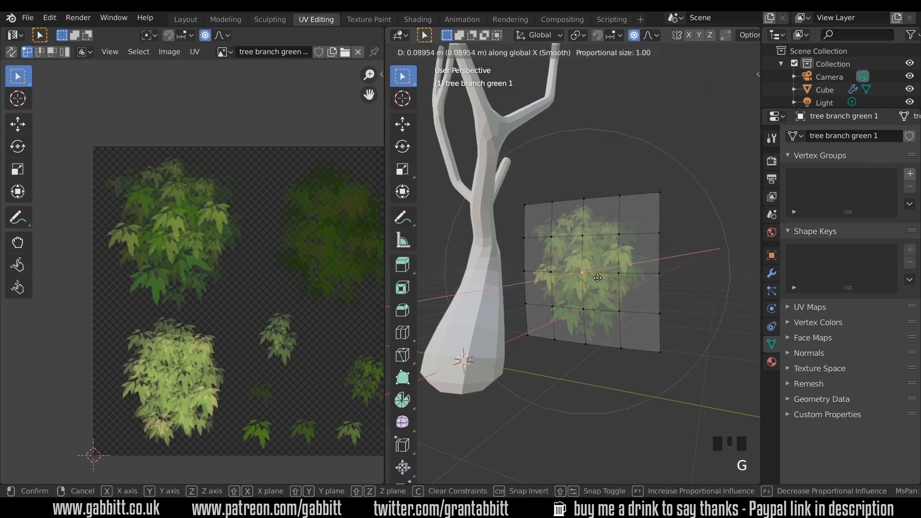
click(596, 278)
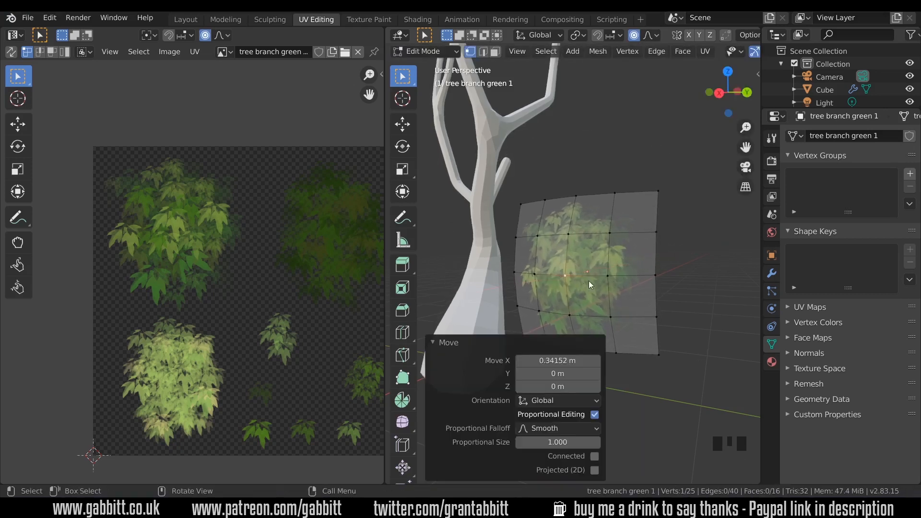
key(Tab)
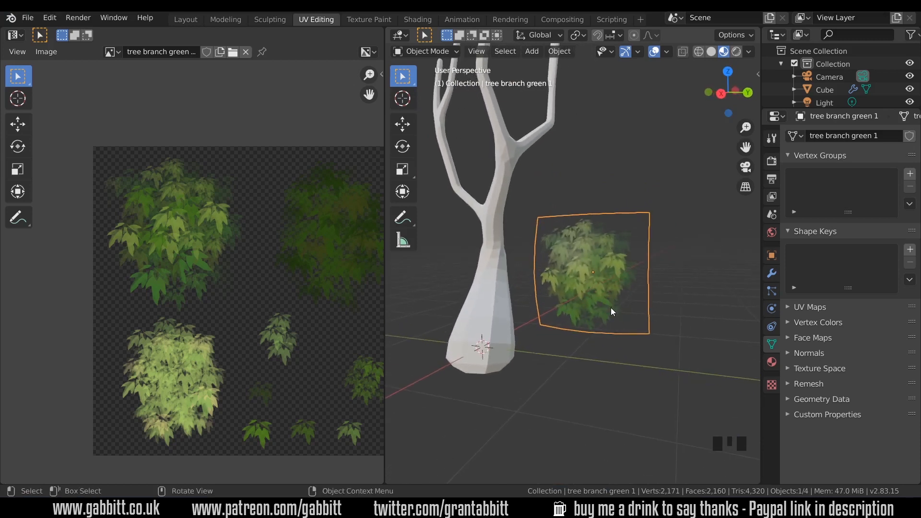
Step: Rotate the leaf plane -90° on Y to lie flat and duplicate it
key(r)
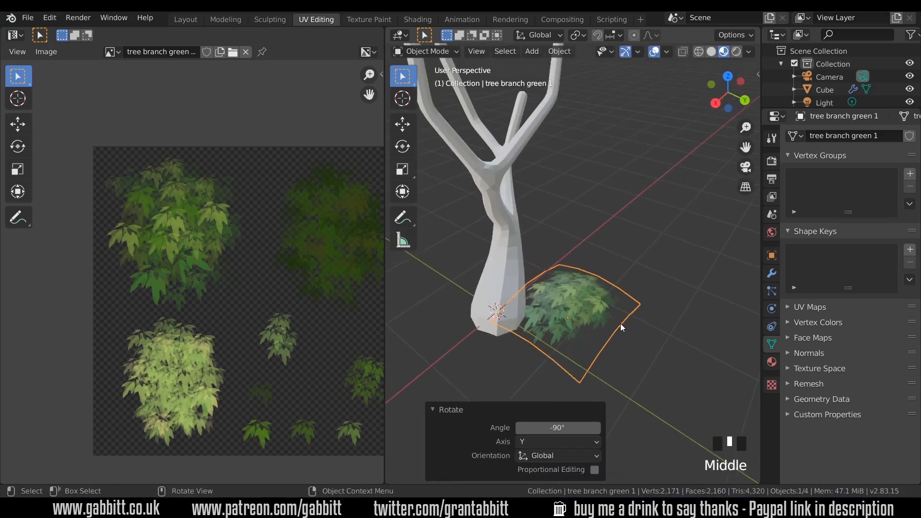
key(shift+d)
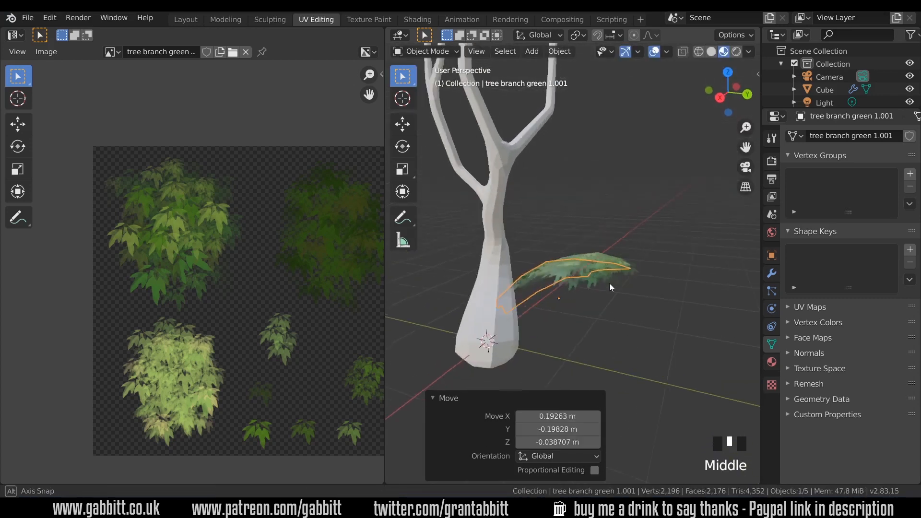
key(shift+d)
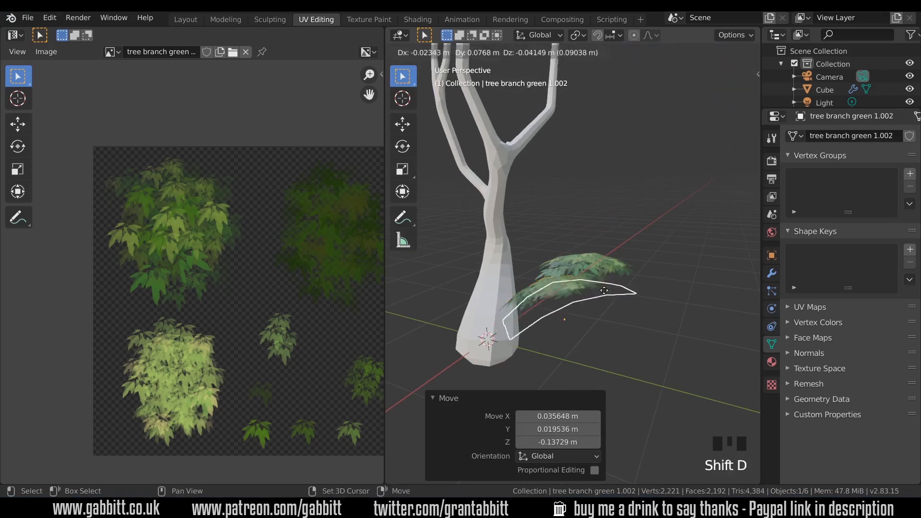
Step: Rotate and duplicate further copies, then move the original leaf plane up into the branches
key(r)
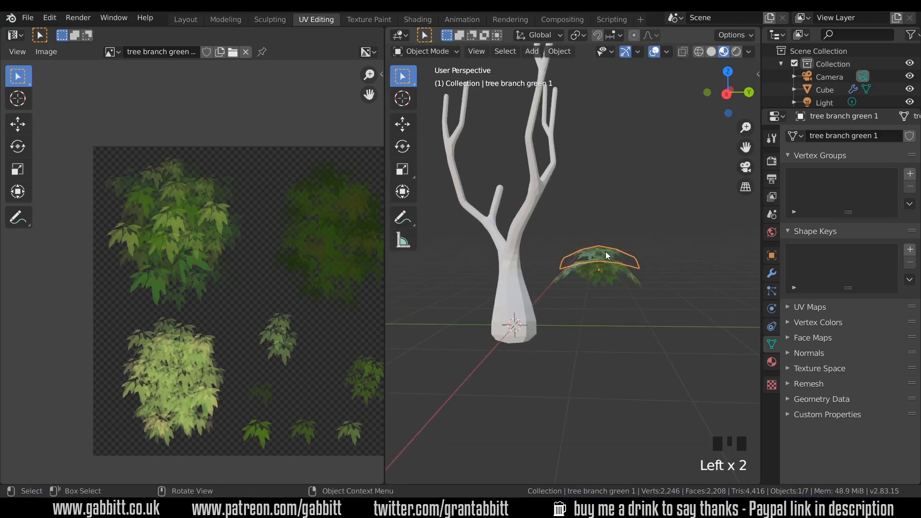
key(shift+d)
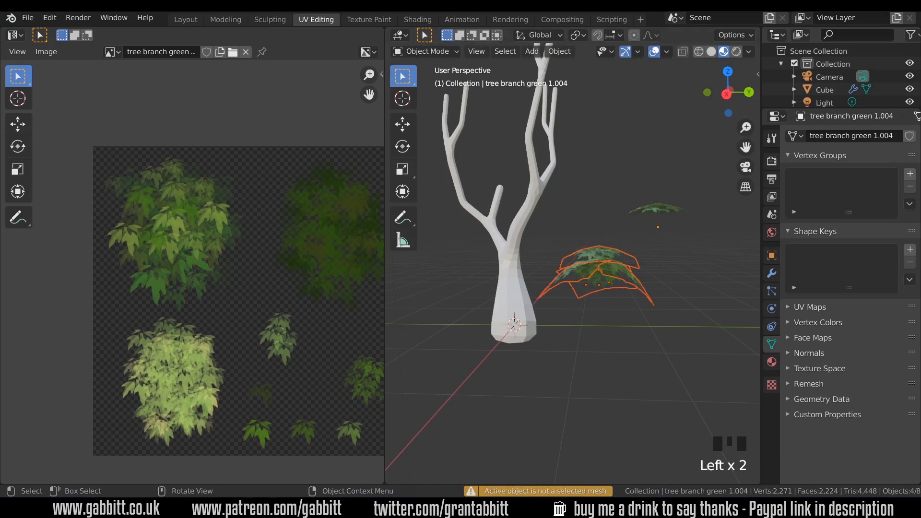
click(599, 261)
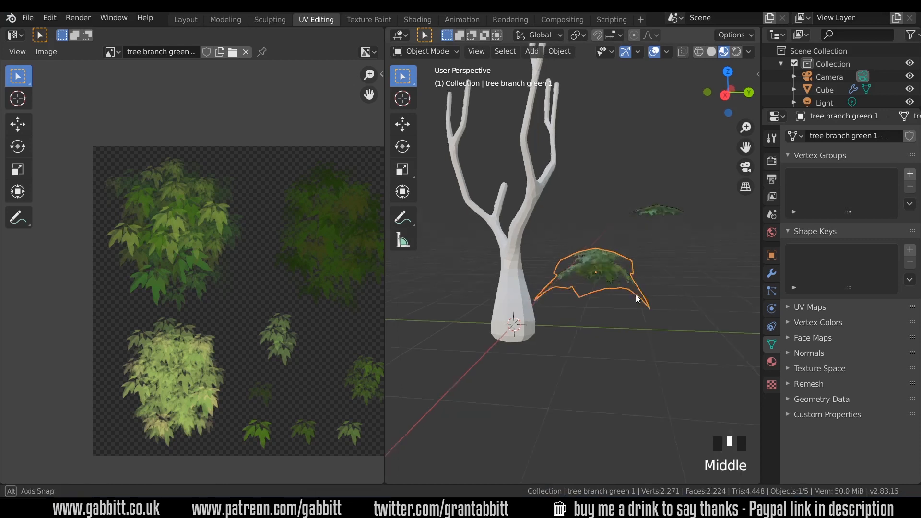
key(g)
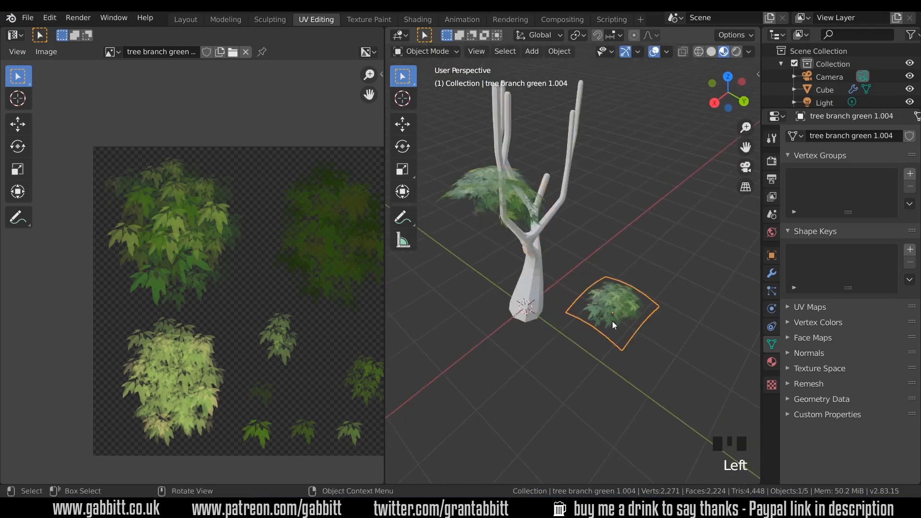
Step: Duplicate the flat leaf plane and rotate the copy
key(Tab)
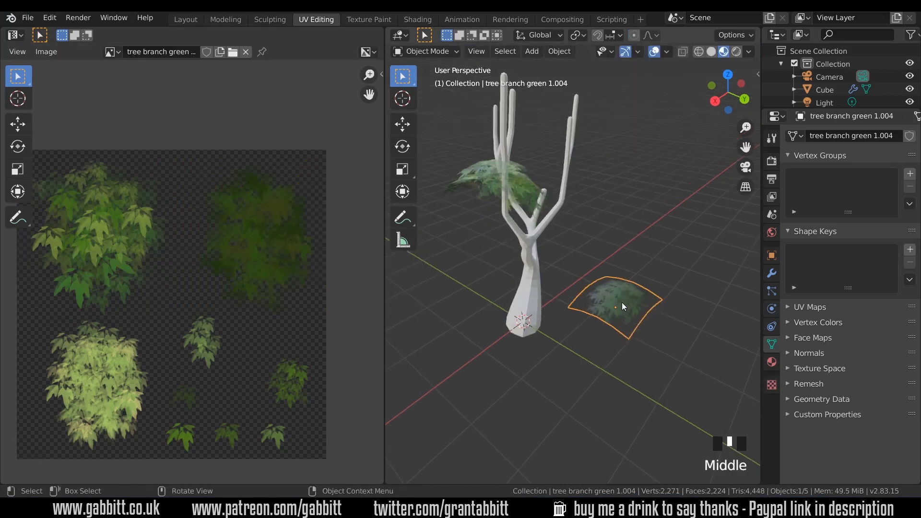
key(shift+d)
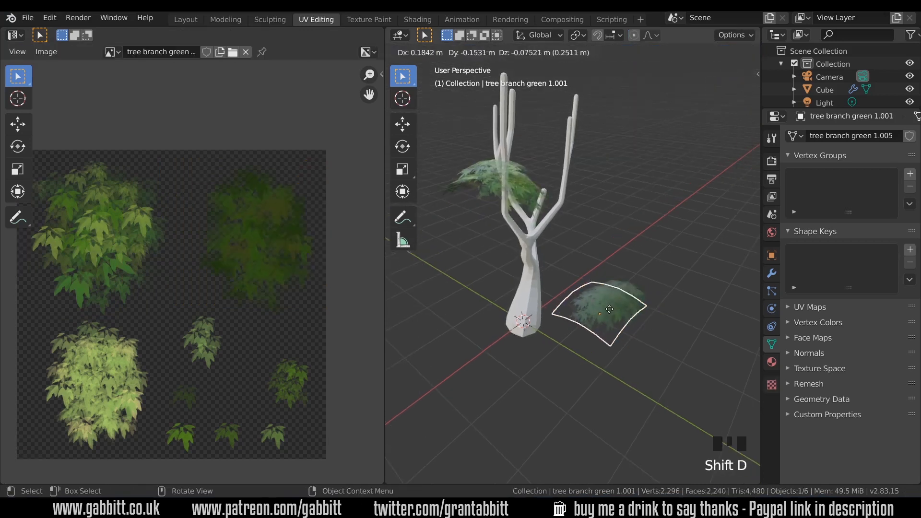
key(r)
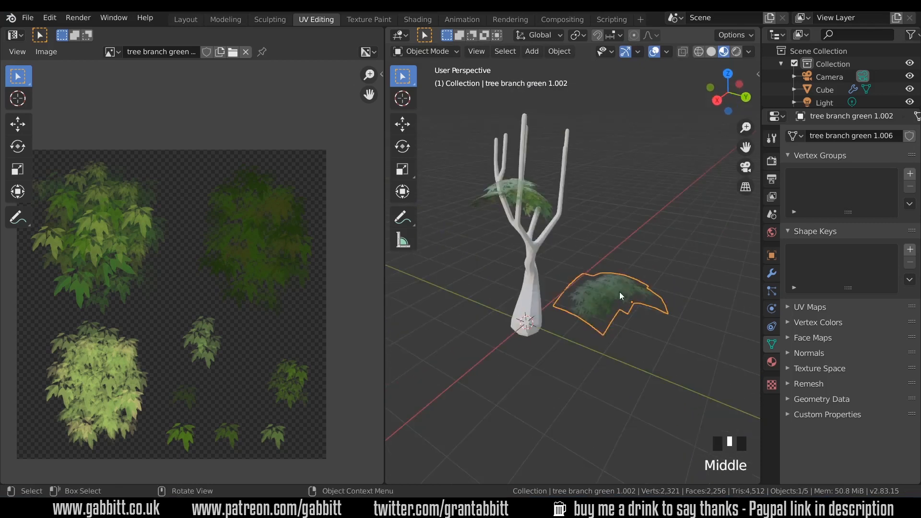
Step: Spread leaf-plane copies up through the crown, shrink them slightly, and duplicate one card
key(s)
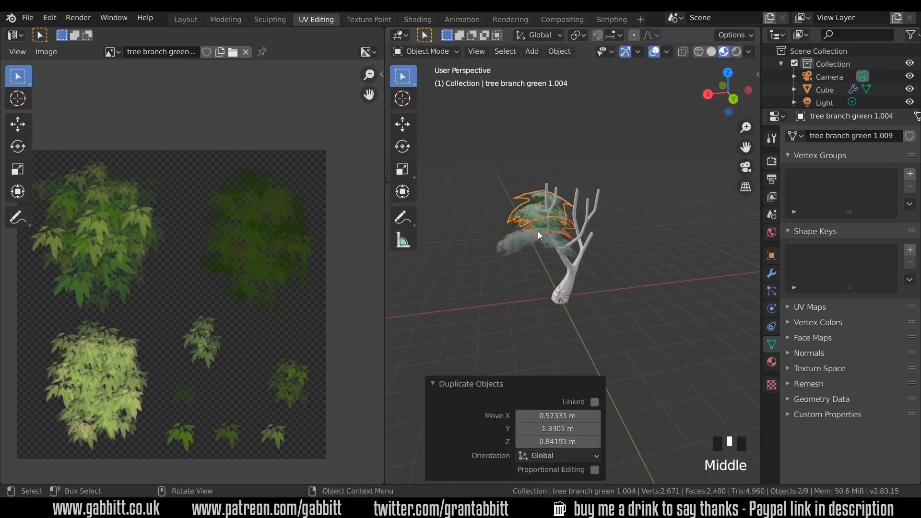
key(s)
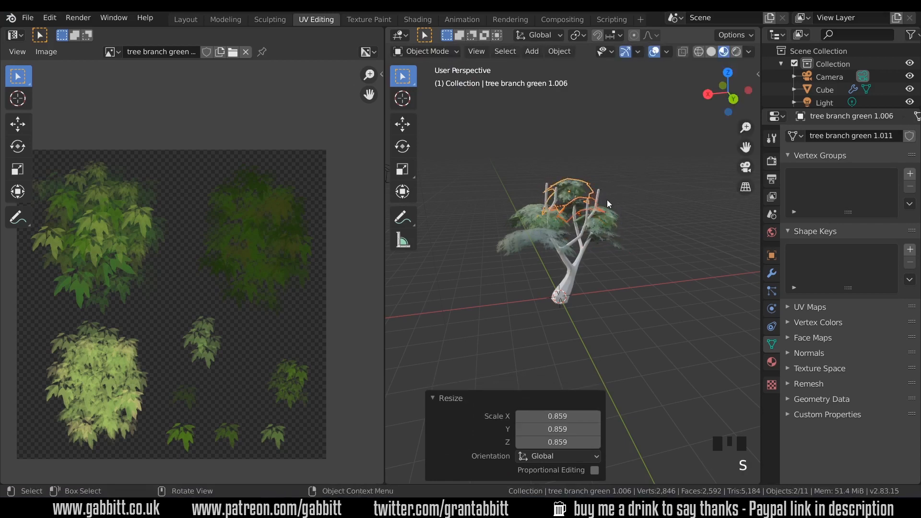
key(shift+d)
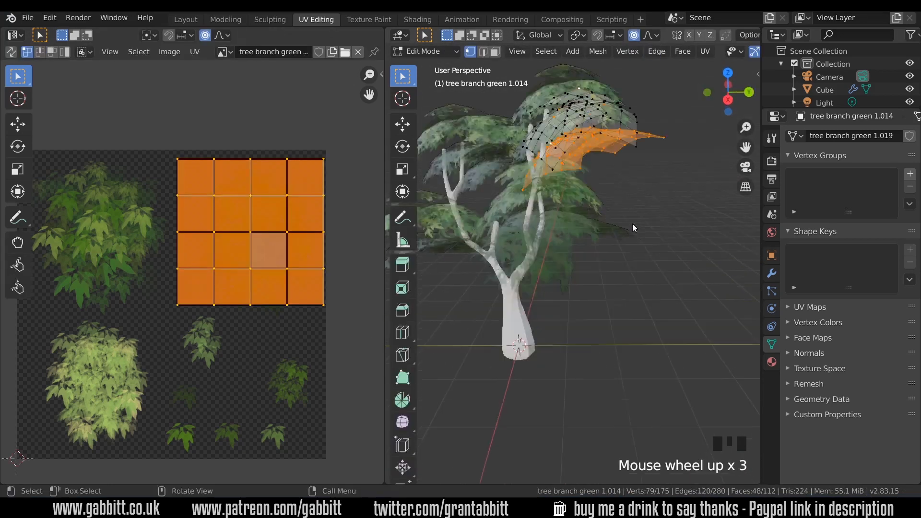
Step: Copy the whole leaf mesh above the crown and separate it into its own object
key(alt+a)
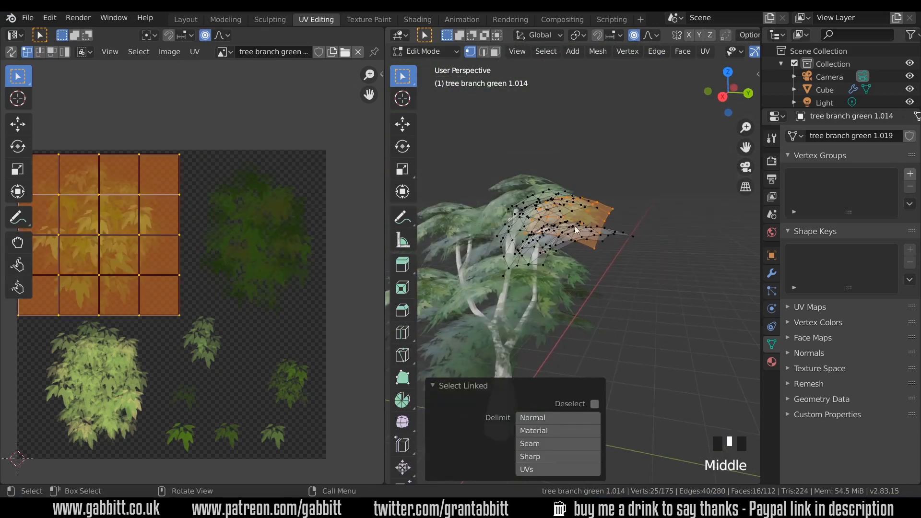
key(shift+d)
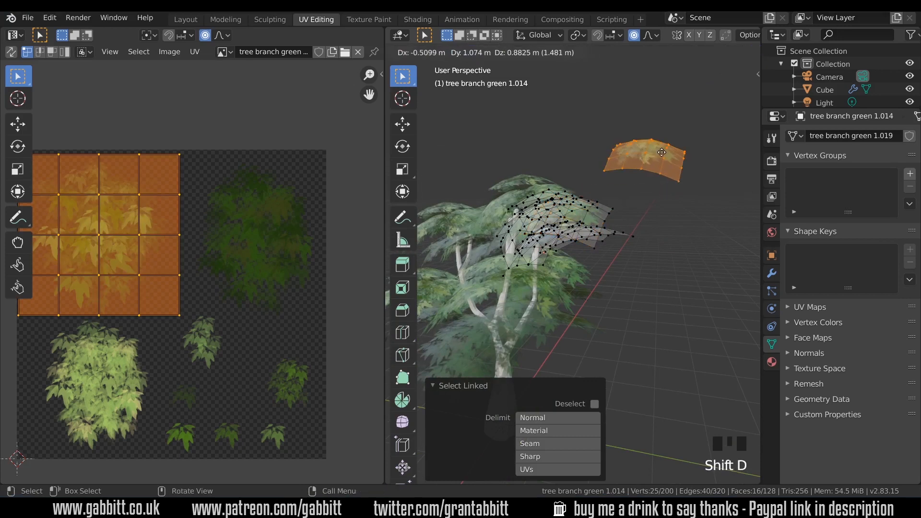
click(646, 185)
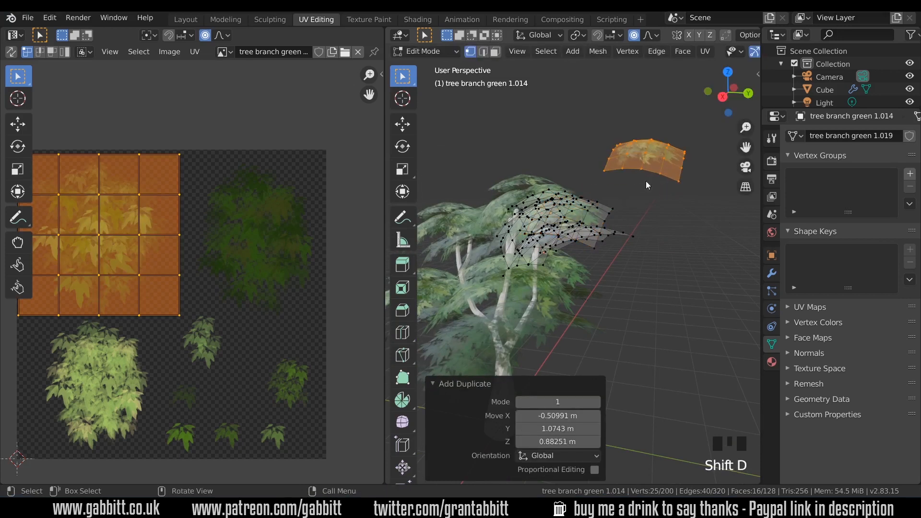
key(p)
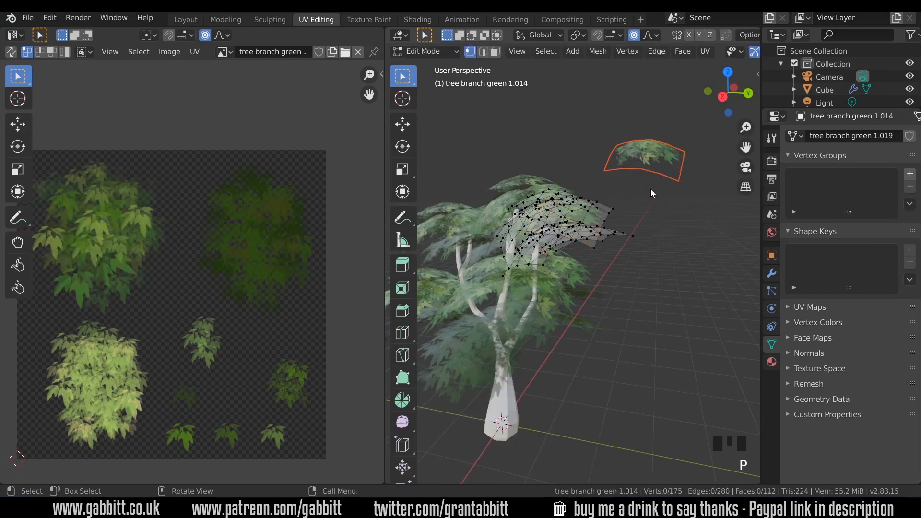
Step: Move the new leaf object's UVs onto a different leaf cluster
key(Tab)
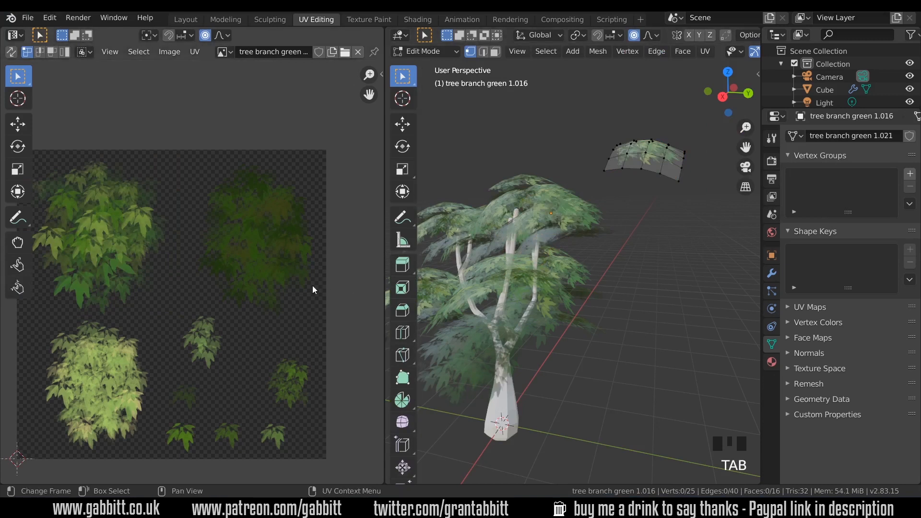
key(a)
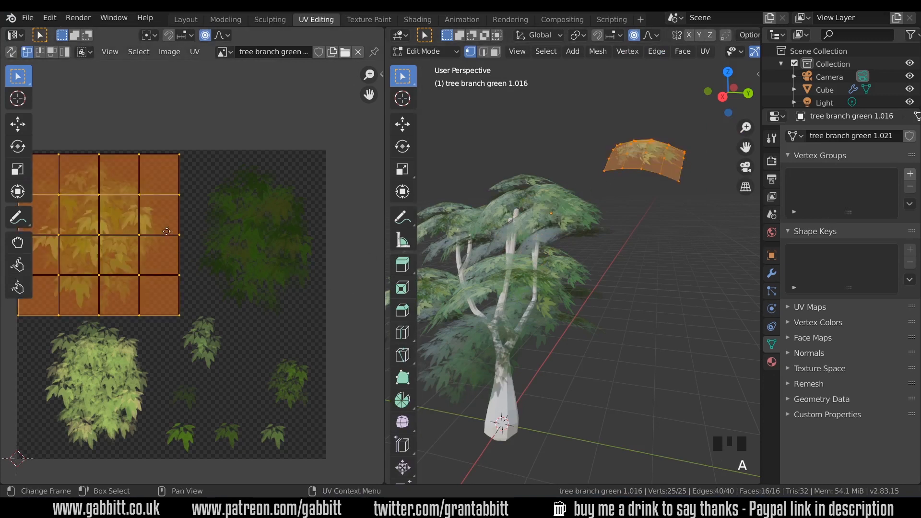
key(g)
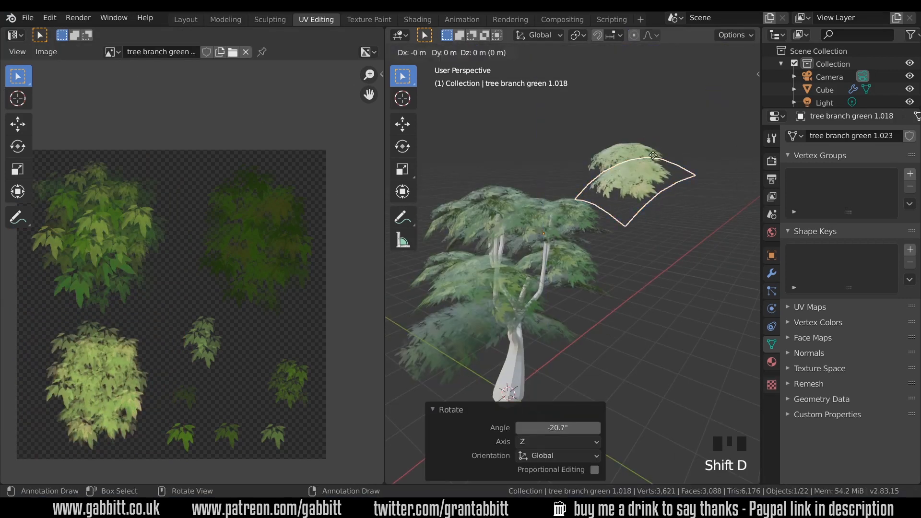
Step: Reposition the copied leaf card and centre its origin on its geometry
key(g)
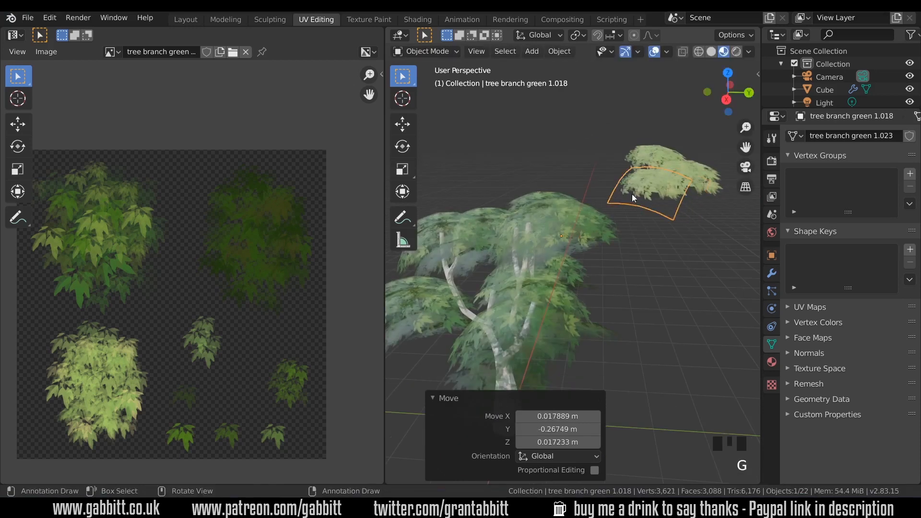
mouse_move(609, 204)
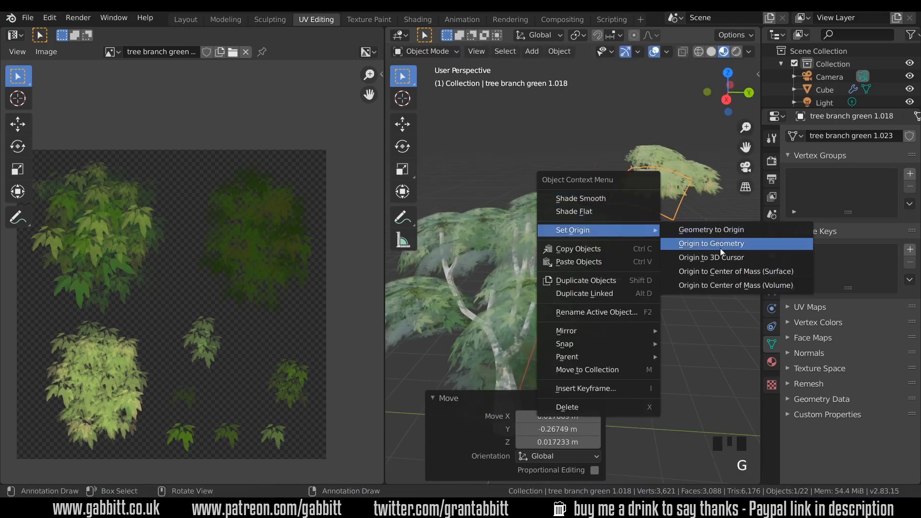
click(711, 243)
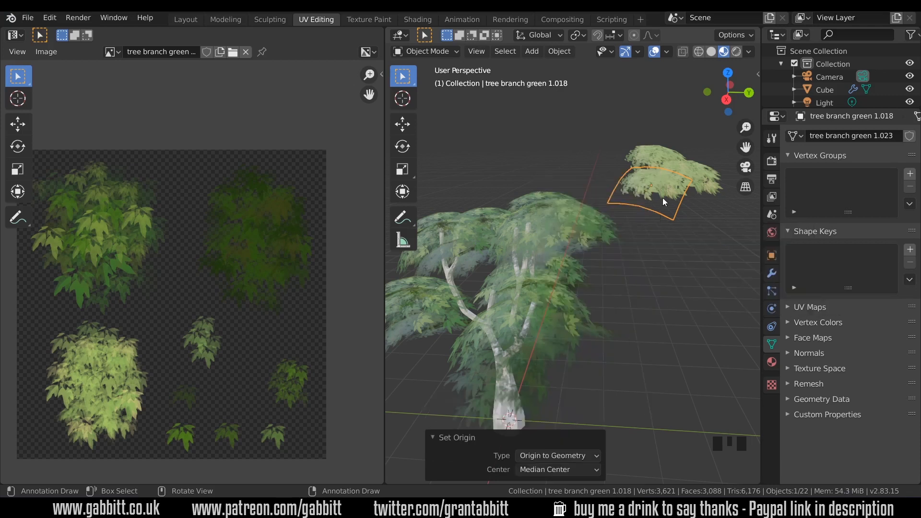
Step: Add rotated copies of the leaf card to thicken the crown
key(r)
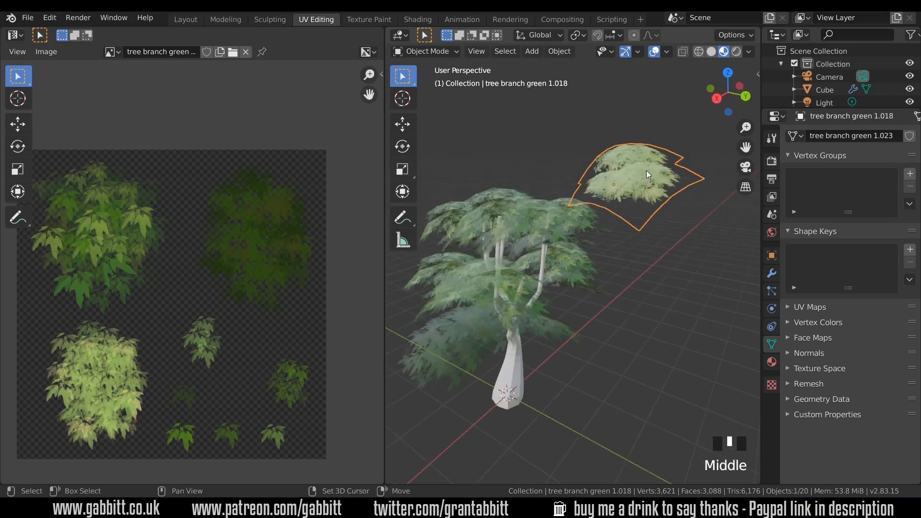
key(shift+d)
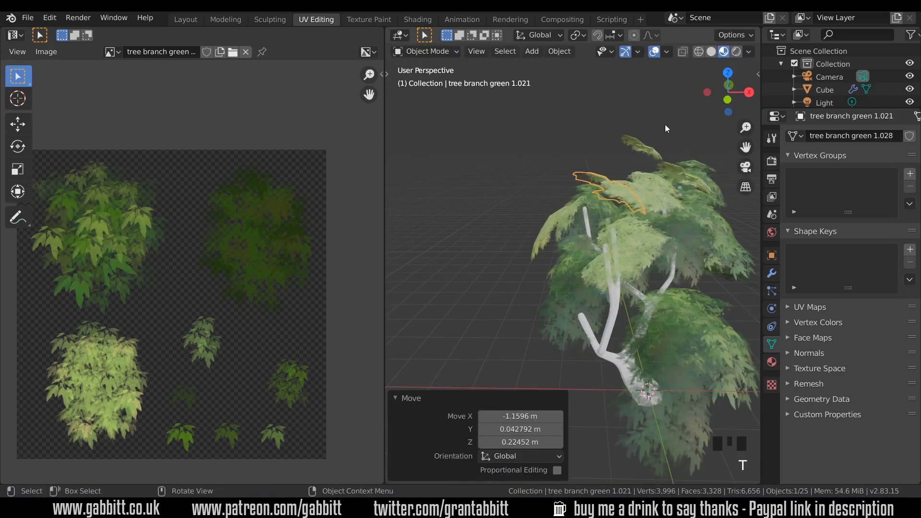
key(shift+d)
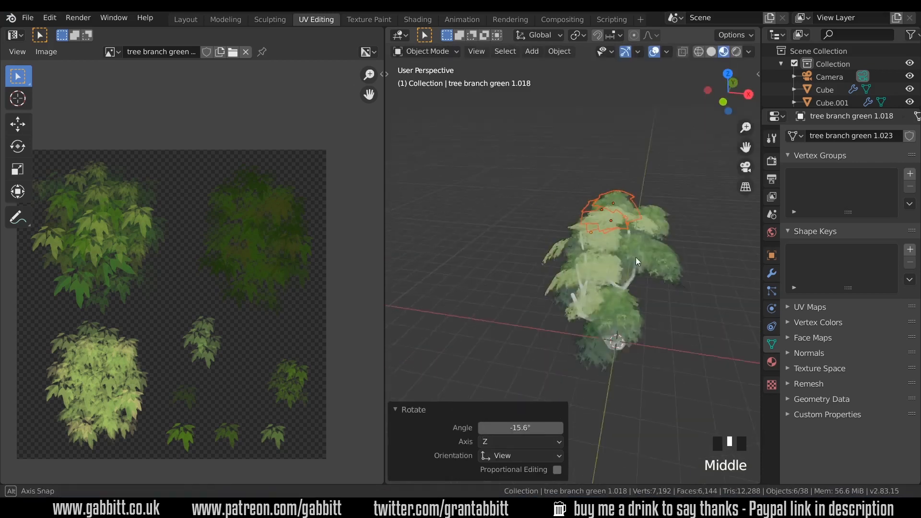
scroll(up, 3)
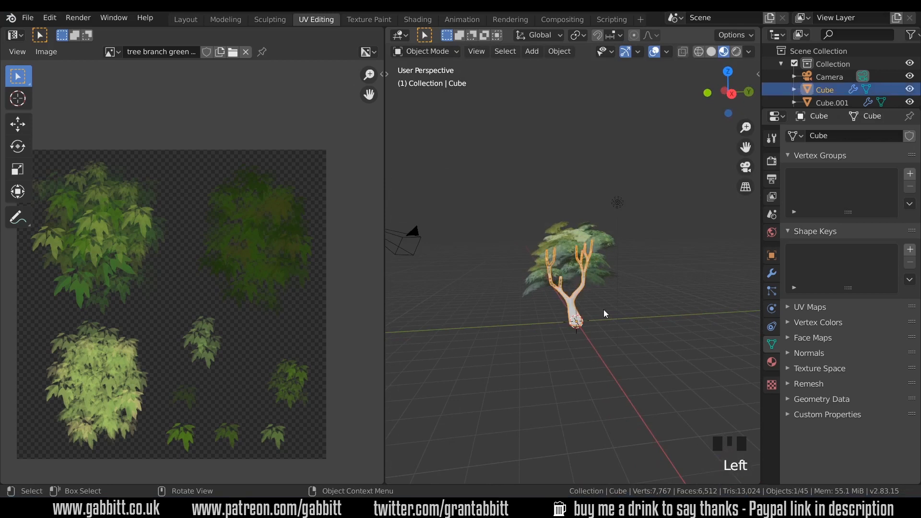
Step: Set the leaf material's Blend Mode to Alpha Clip, try Alpha Hashed, then revert to Alpha Clip
click(416, 19)
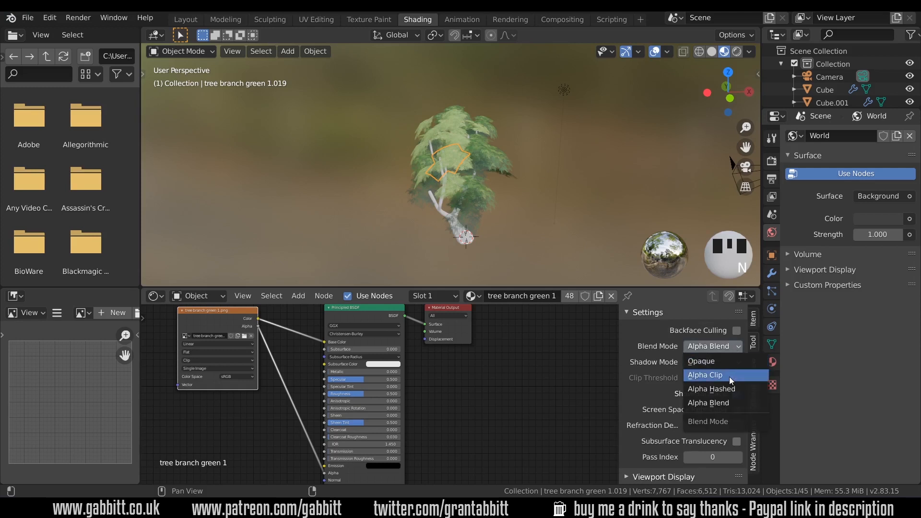
click(704, 374)
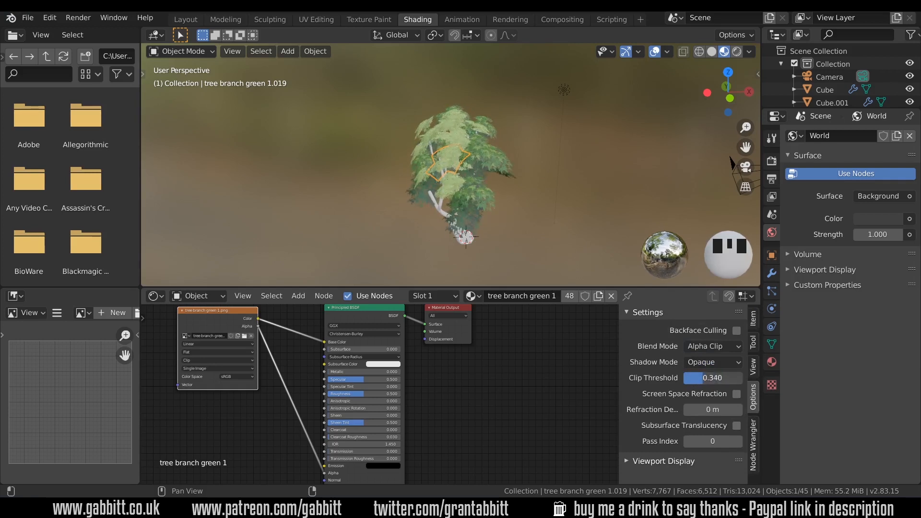
scroll(up, 3)
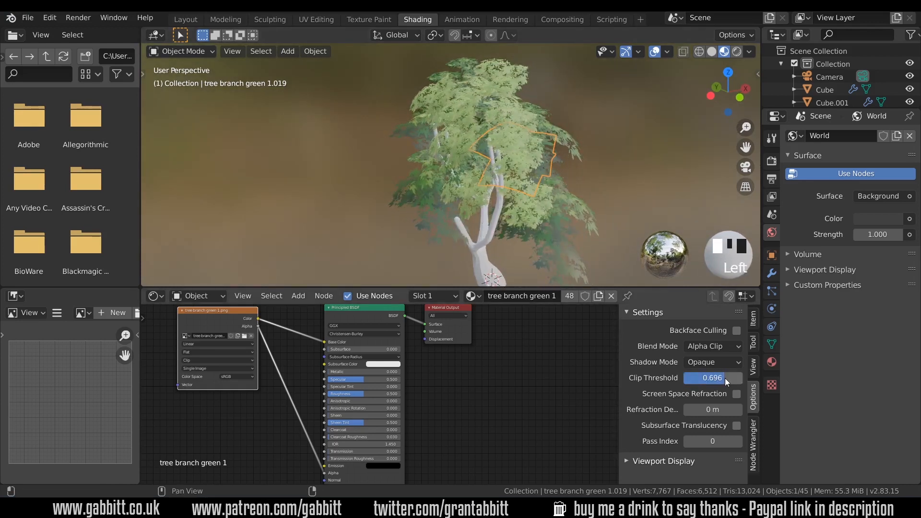
click(711, 346)
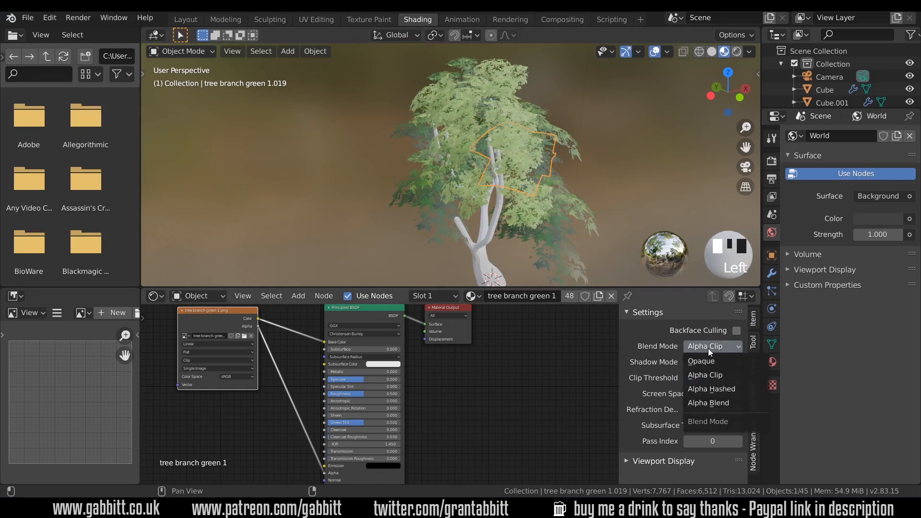
click(711, 388)
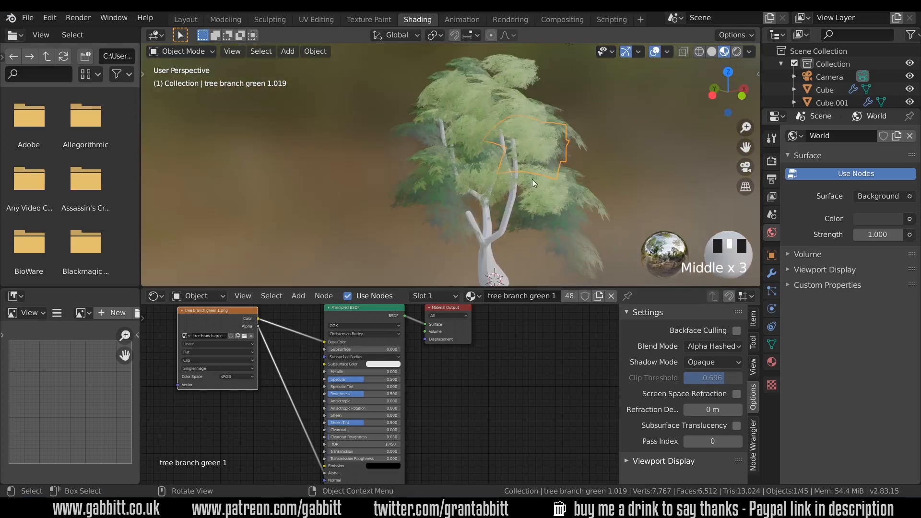
mouse_move(646, 274)
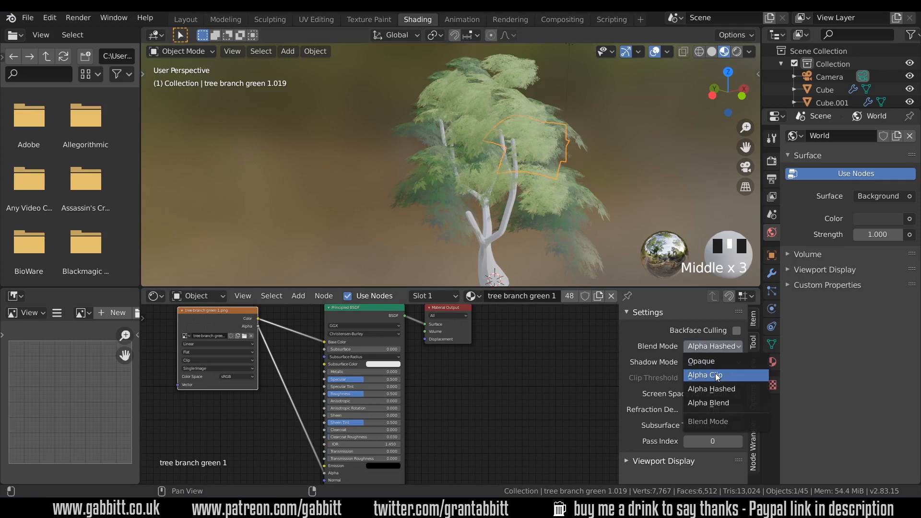
click(705, 374)
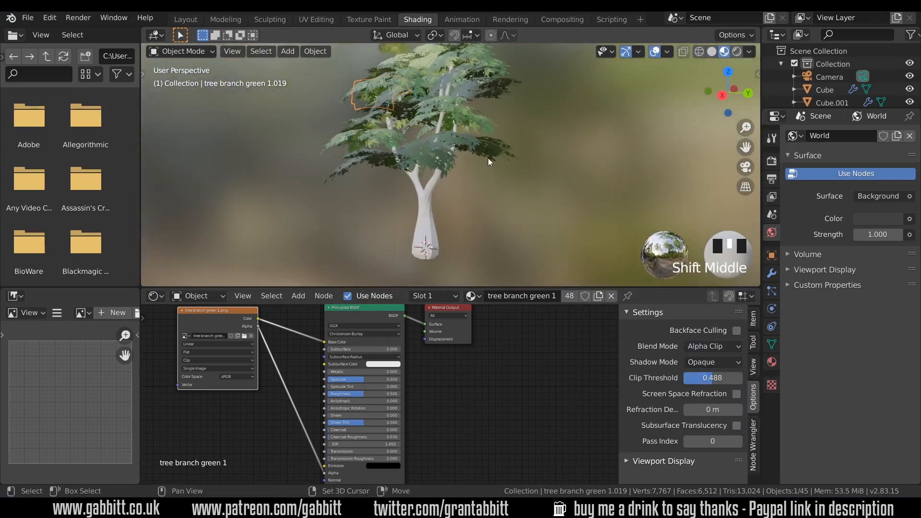
Step: Apply the trunk's Skin and Subdivision modifiers to its mesh
scroll(up, 3)
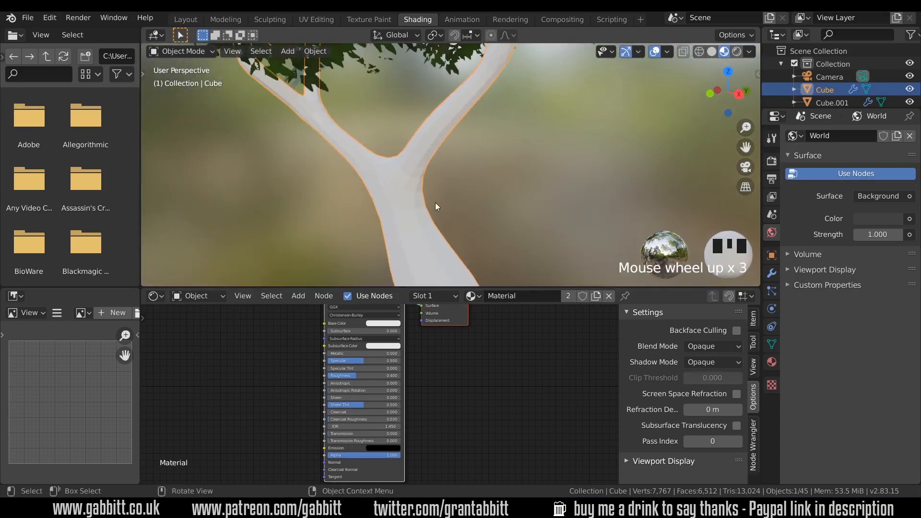
mouse_move(417, 209)
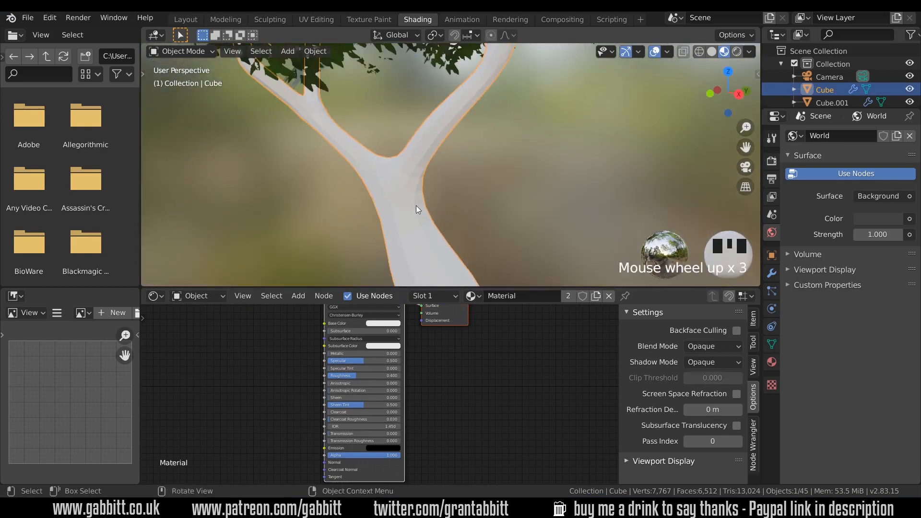
click(772, 274)
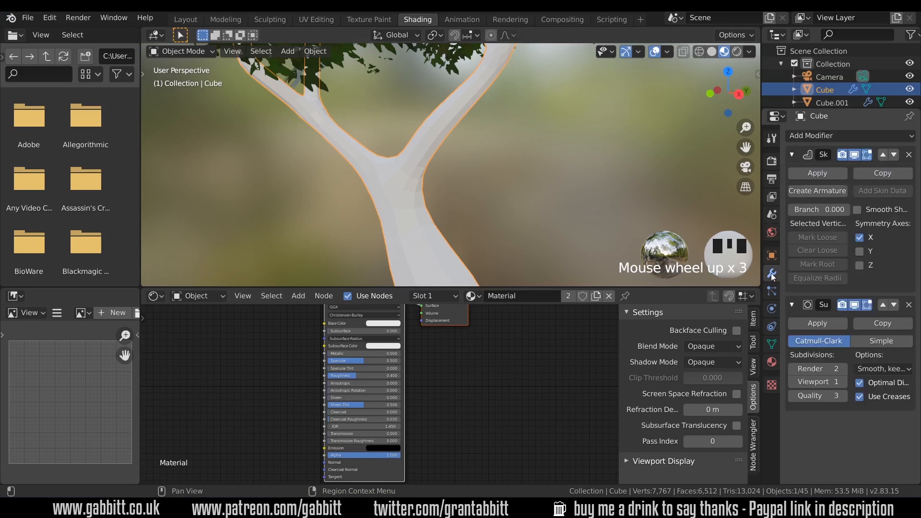
right_click(387, 170)
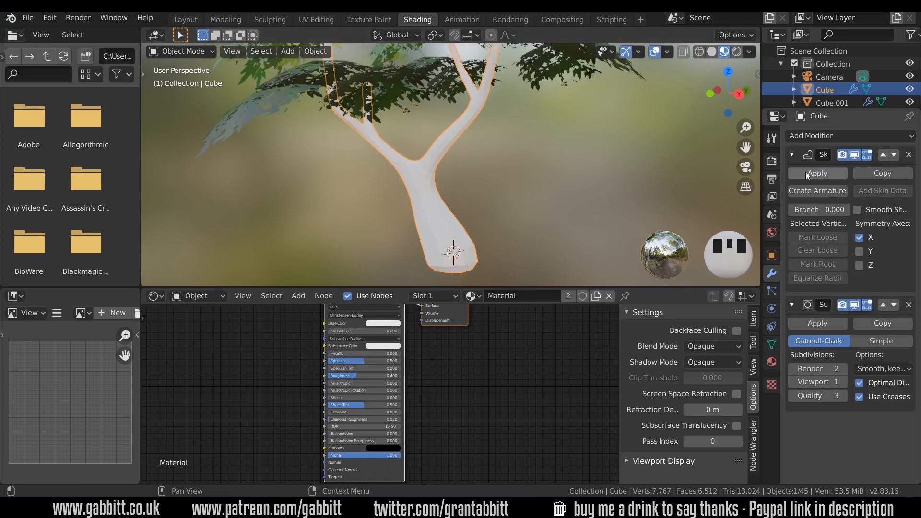
click(816, 172)
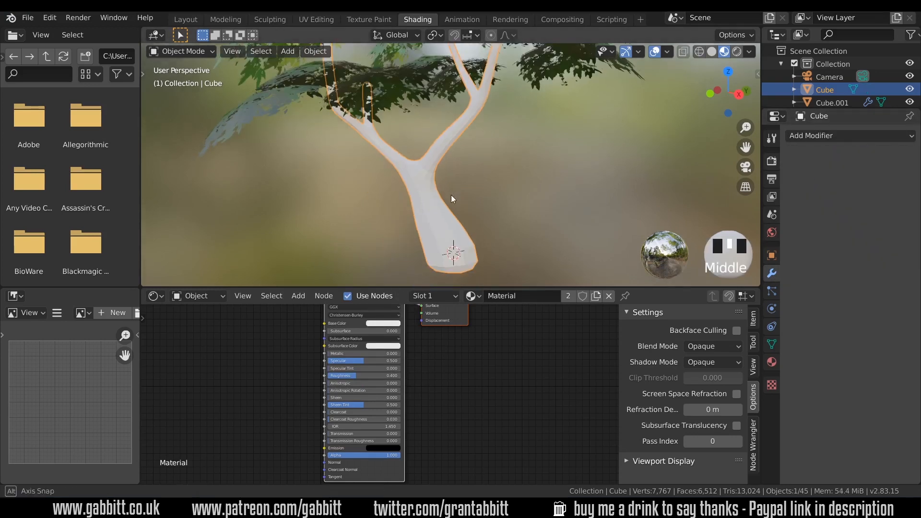
Step: Add and apply a Decimate modifier on the trunk and make its Base Color brown
click(846, 136)
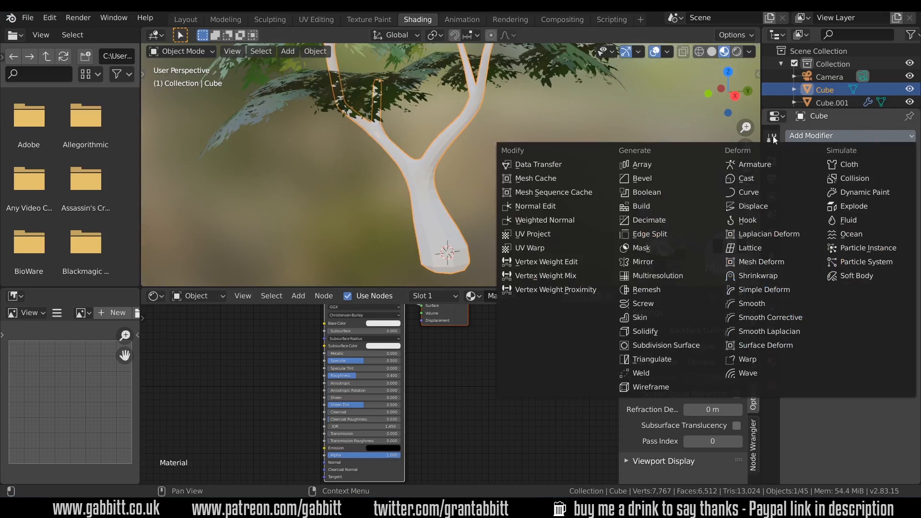
click(648, 219)
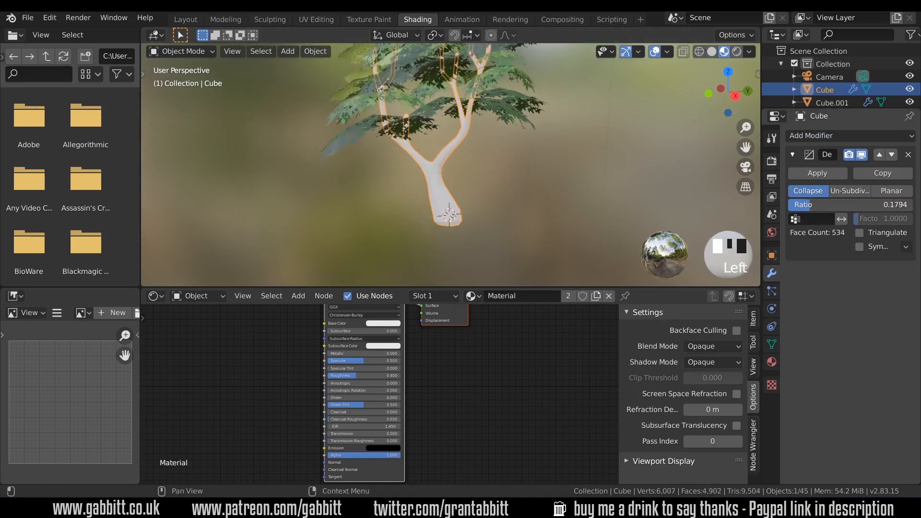
mouse_move(816, 172)
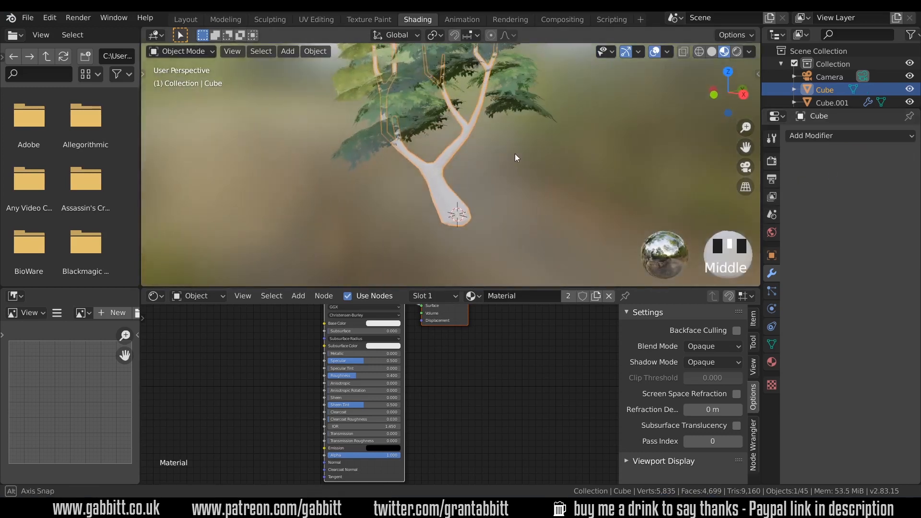
click(376, 323)
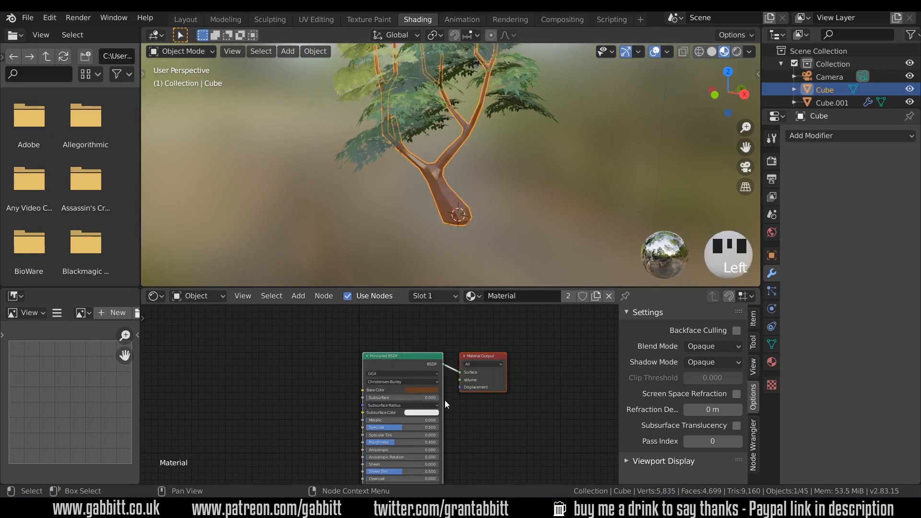
right_click(447, 200)
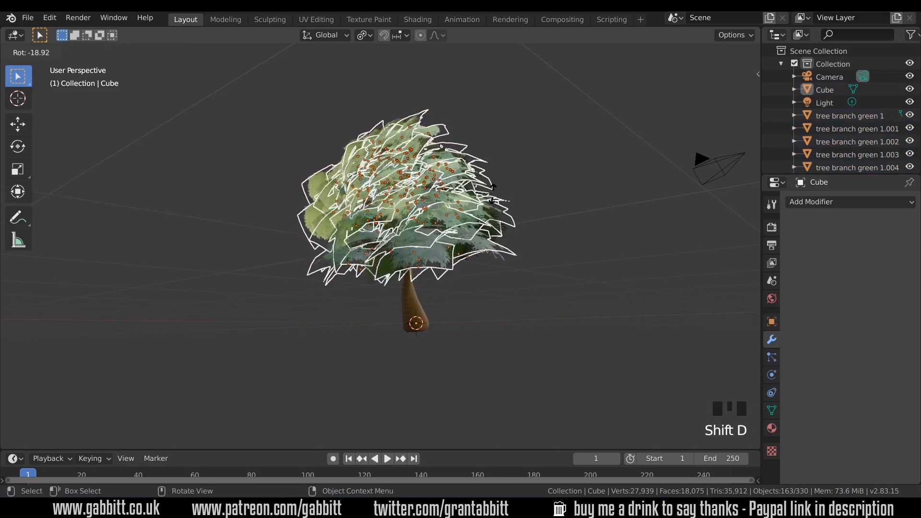
Step: Set Transform Pivot Point to Individual Origins so duplicated leaves rotate about their centres
click(364, 34)
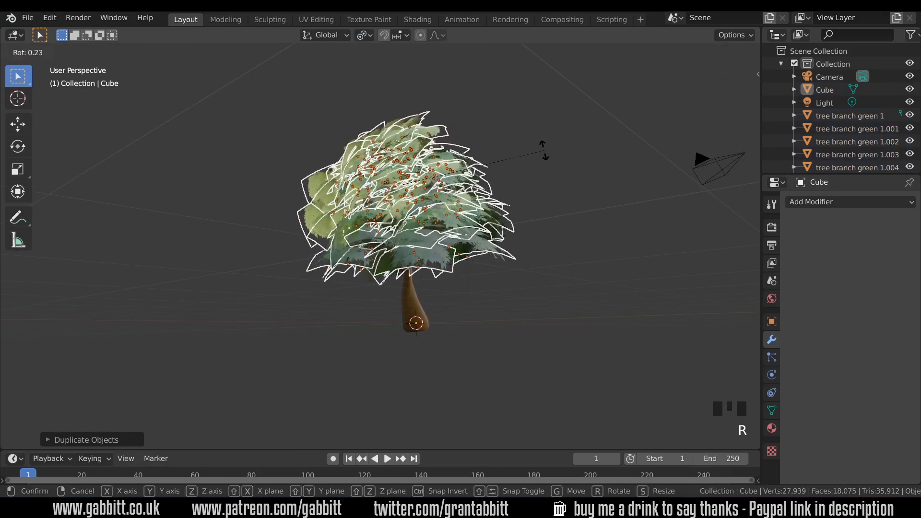
click(363, 34)
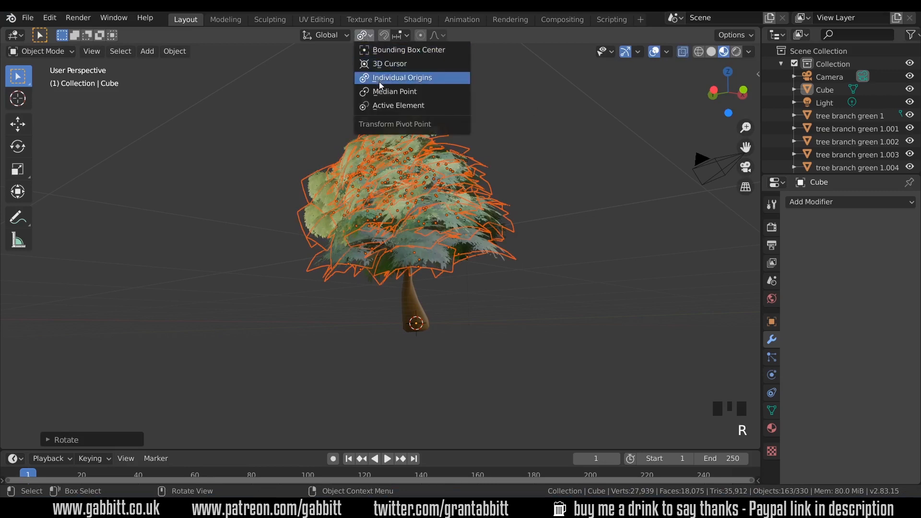
click(402, 77)
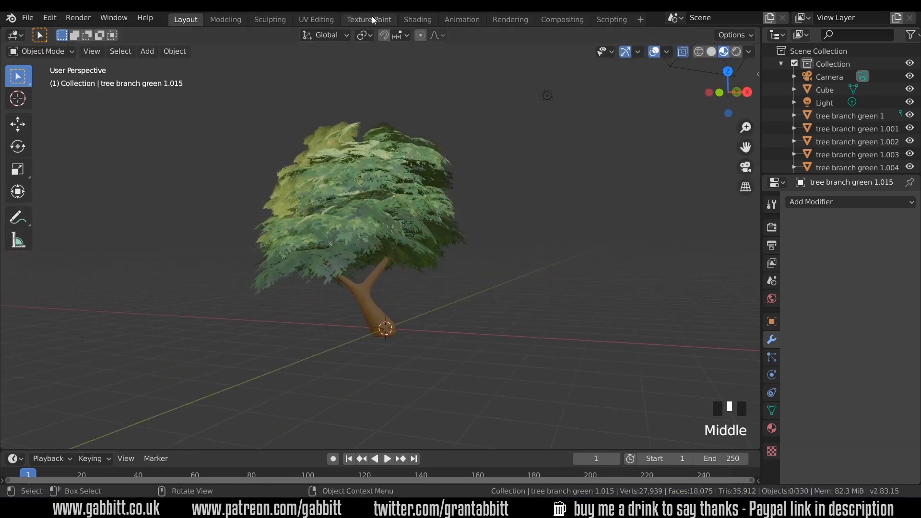
Step: Insert a Hue/Saturation node between the leaf Image Texture and Base Color
click(417, 19)
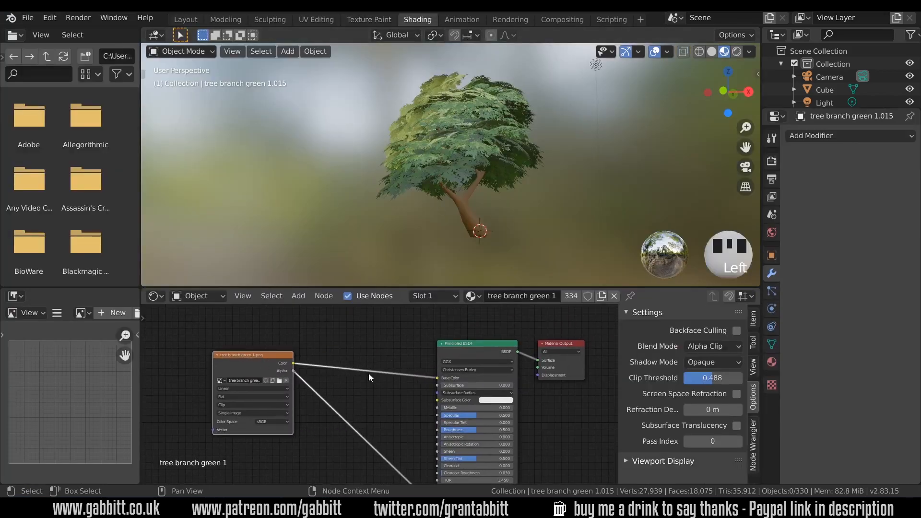
click(298, 296)
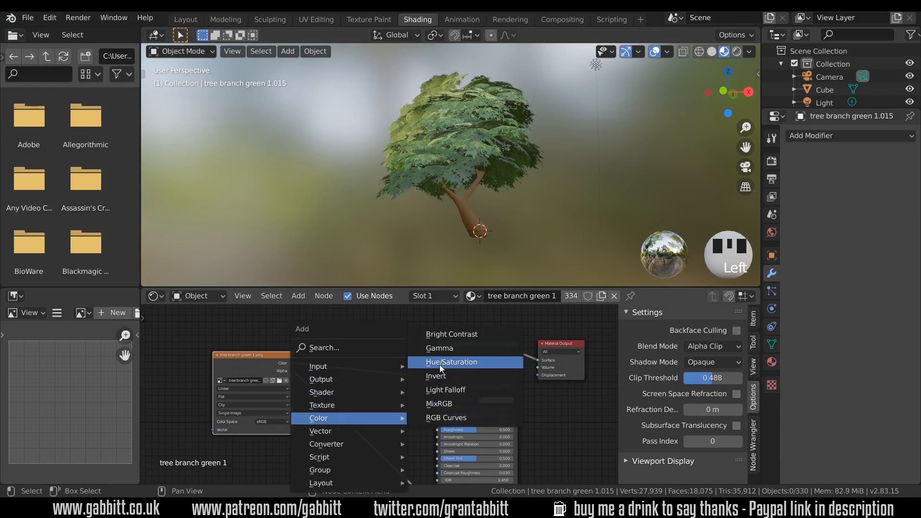
click(450, 361)
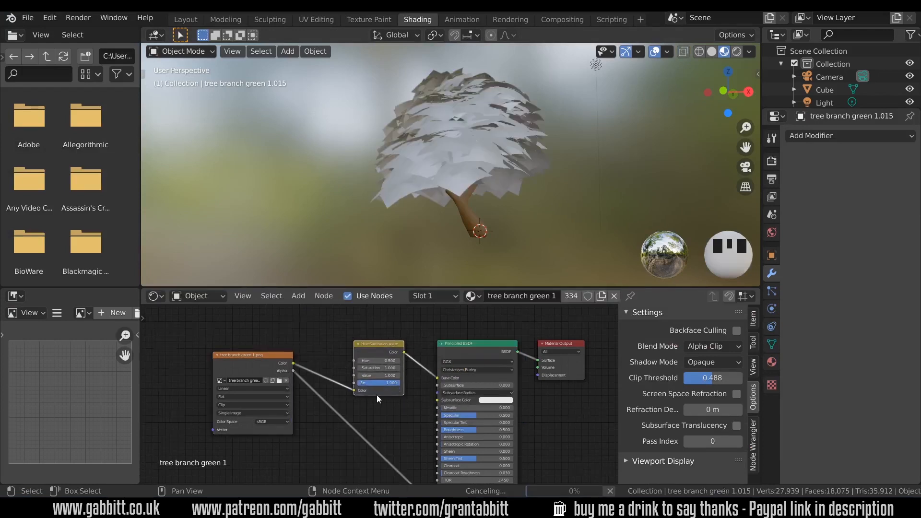
scroll(up, 3)
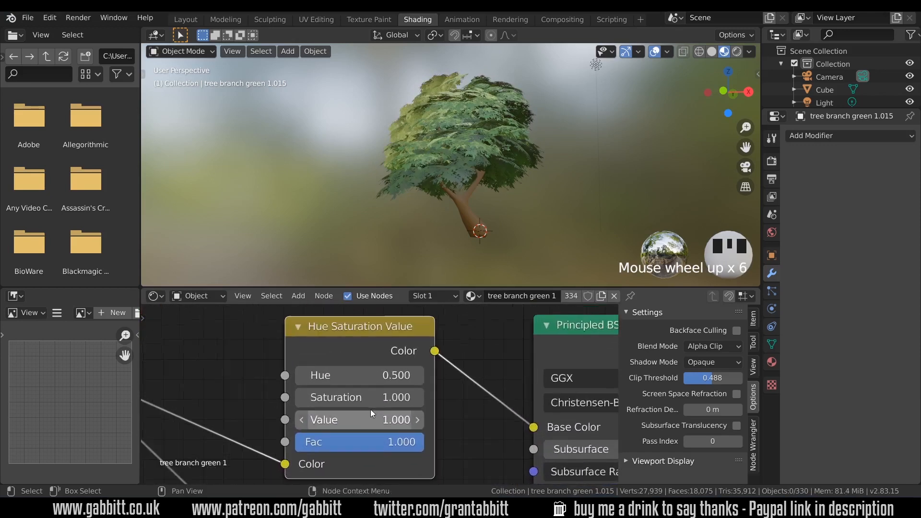